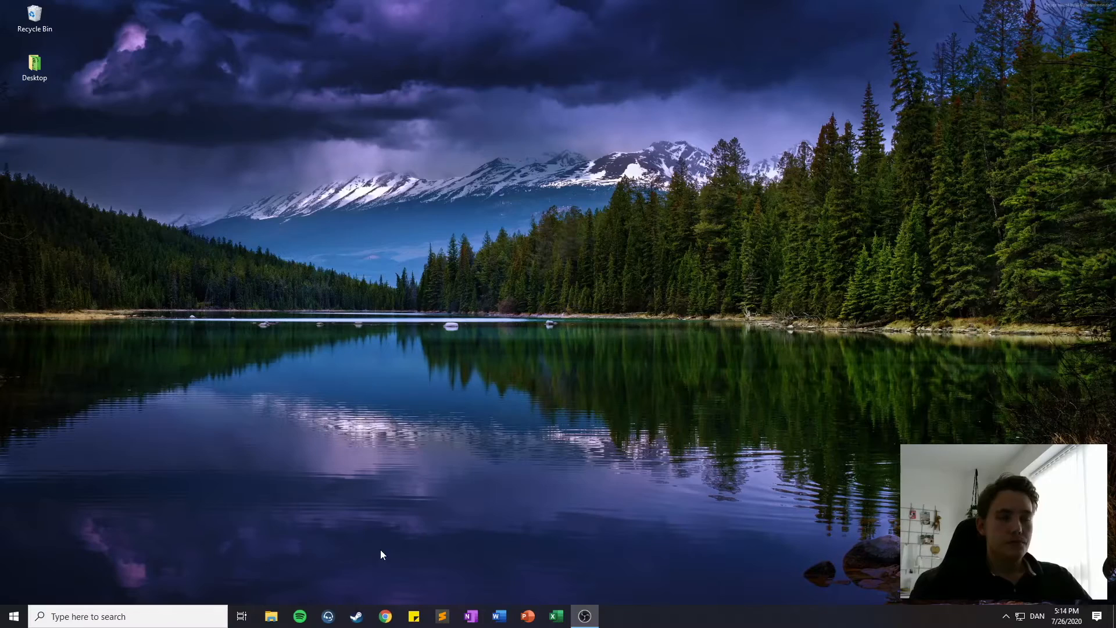
Launch the Jupyter Notebook server from a new Command Prompt window
left_click(107, 616)
type("ju")
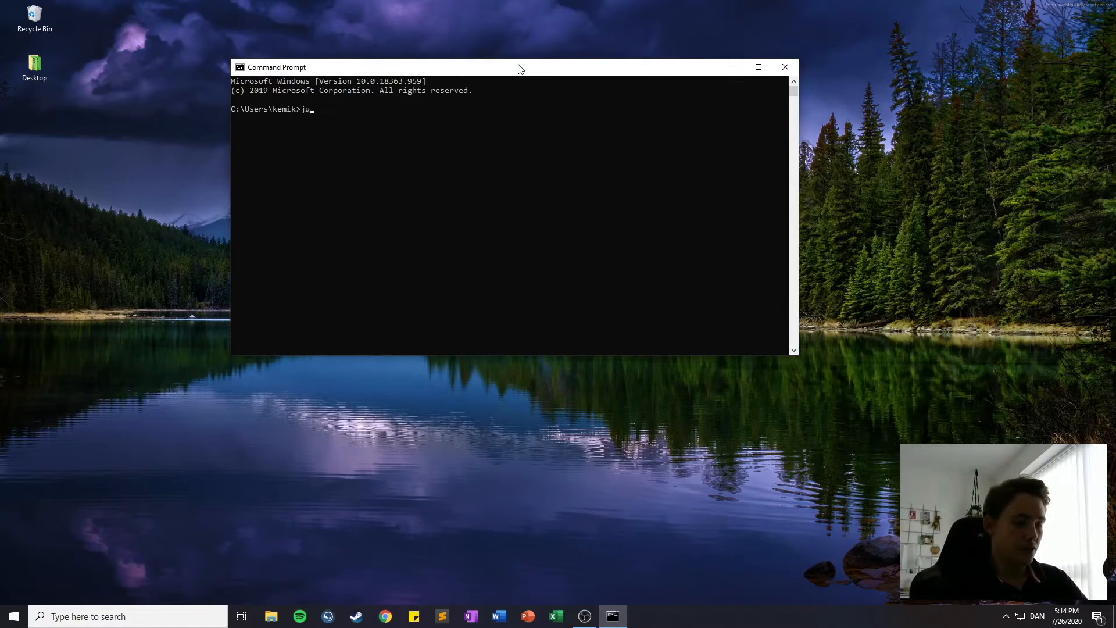
type("pyter nott")
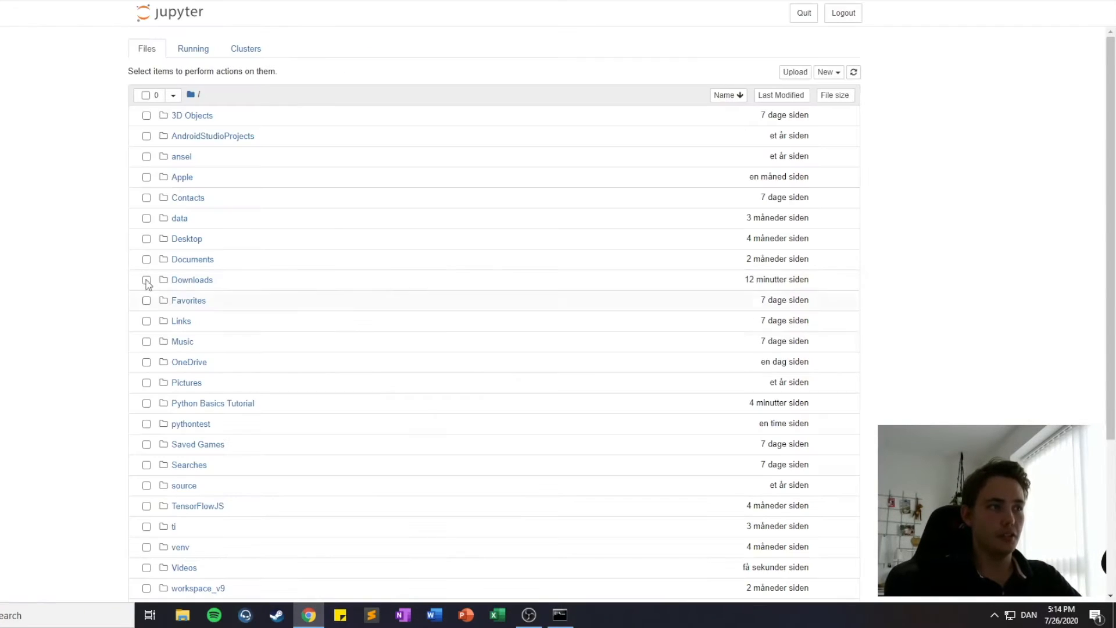
mouse_move(235, 403)
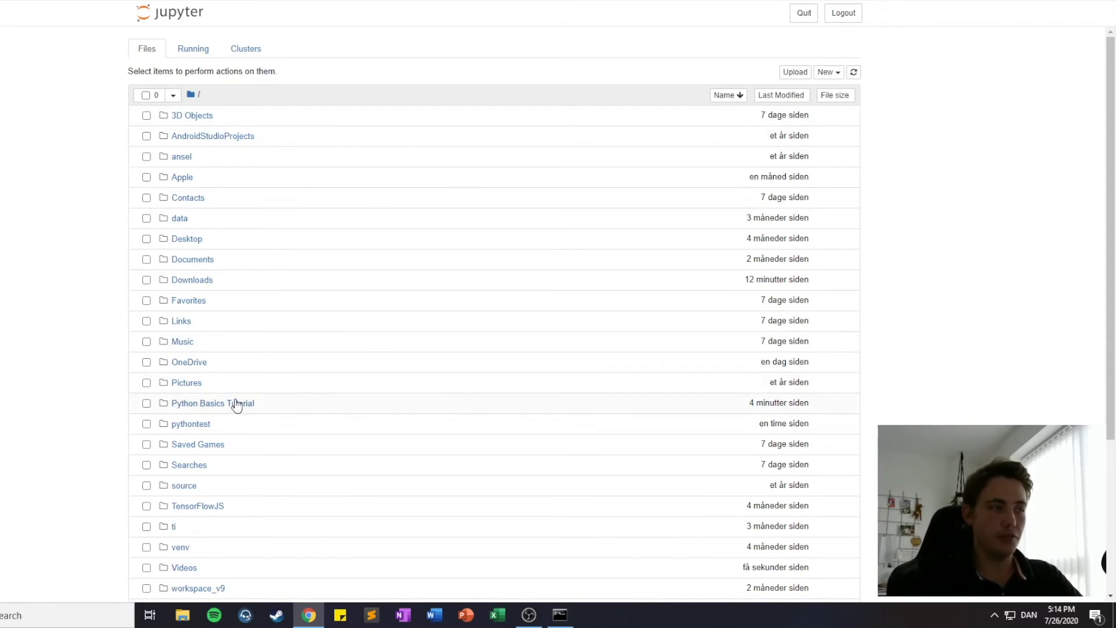
Open 'Variables and Data Types in Python.ipynb' from the Python Basics Tutorial folder
left_click(212, 403)
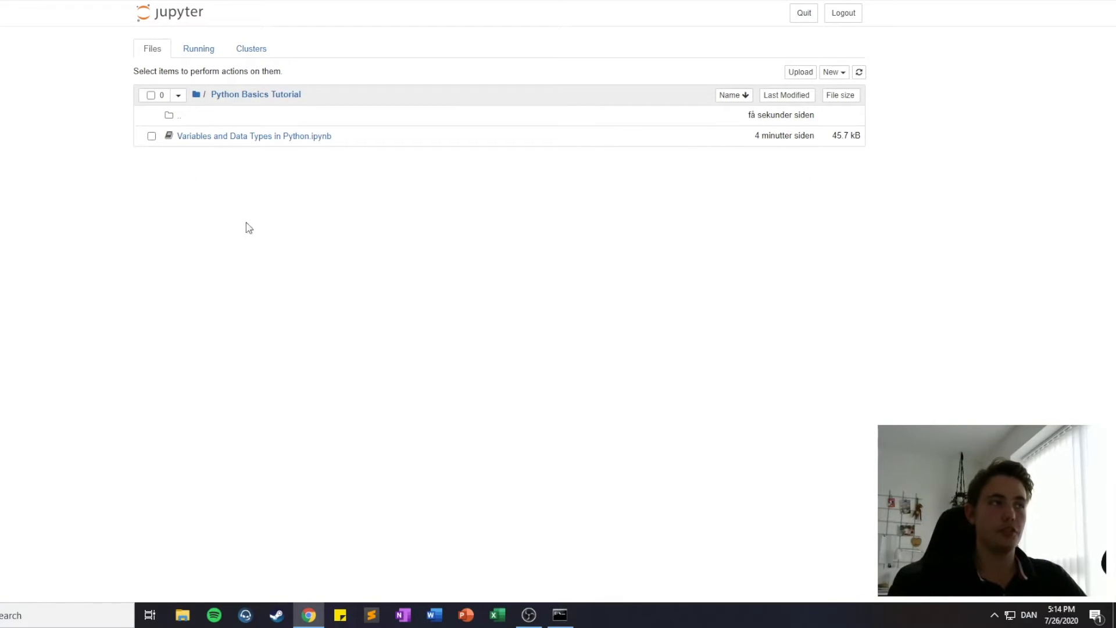
mouse_move(250, 147)
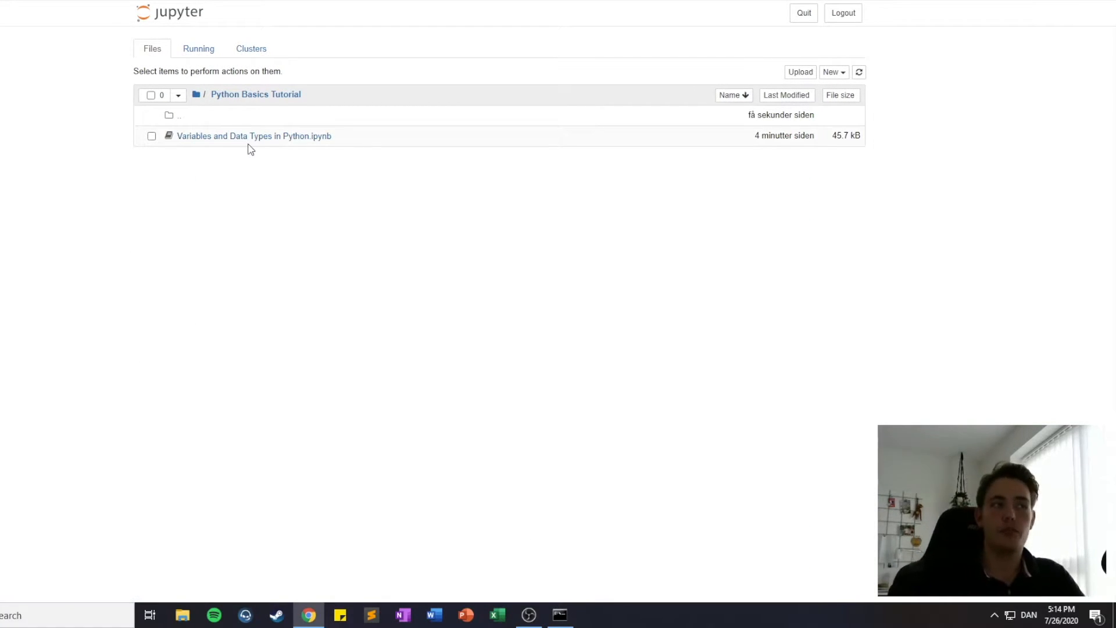
left_click(254, 136)
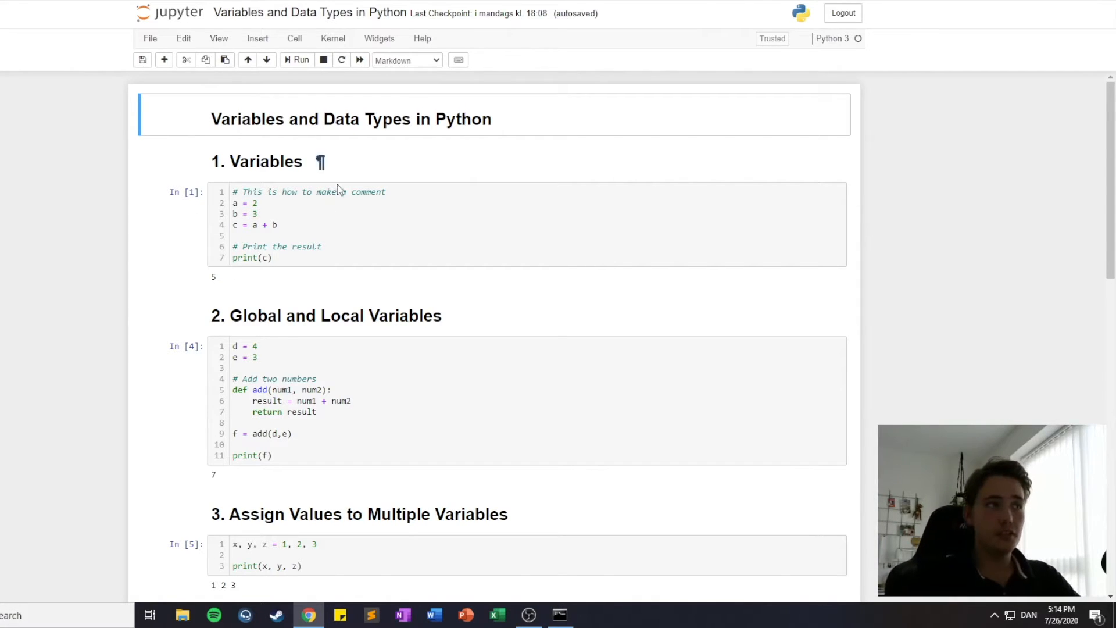
mouse_move(299, 198)
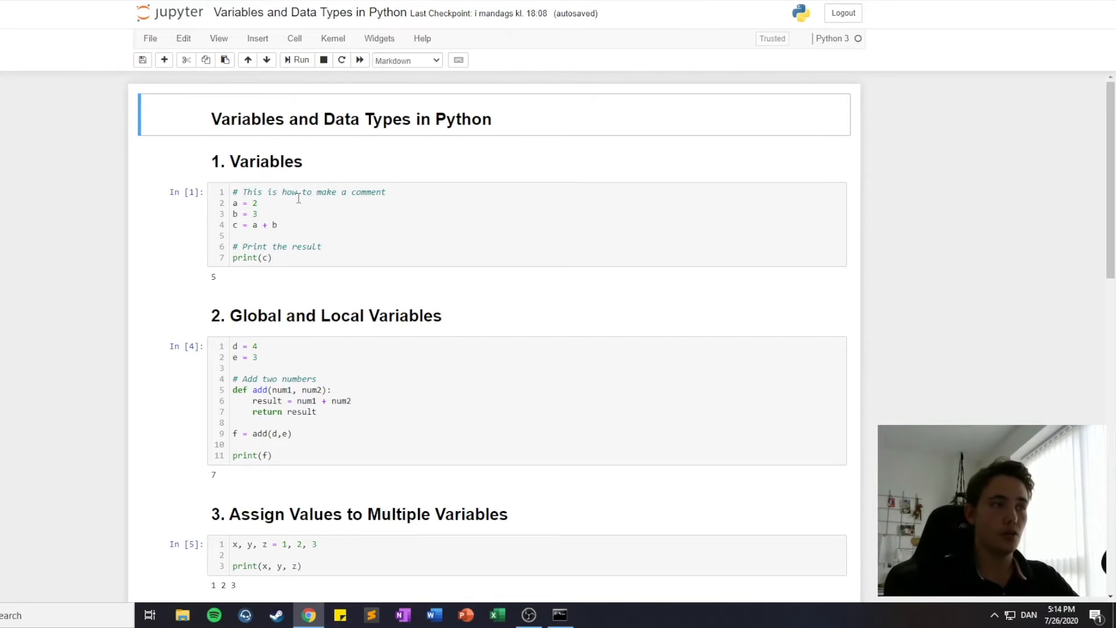
mouse_move(310, 220)
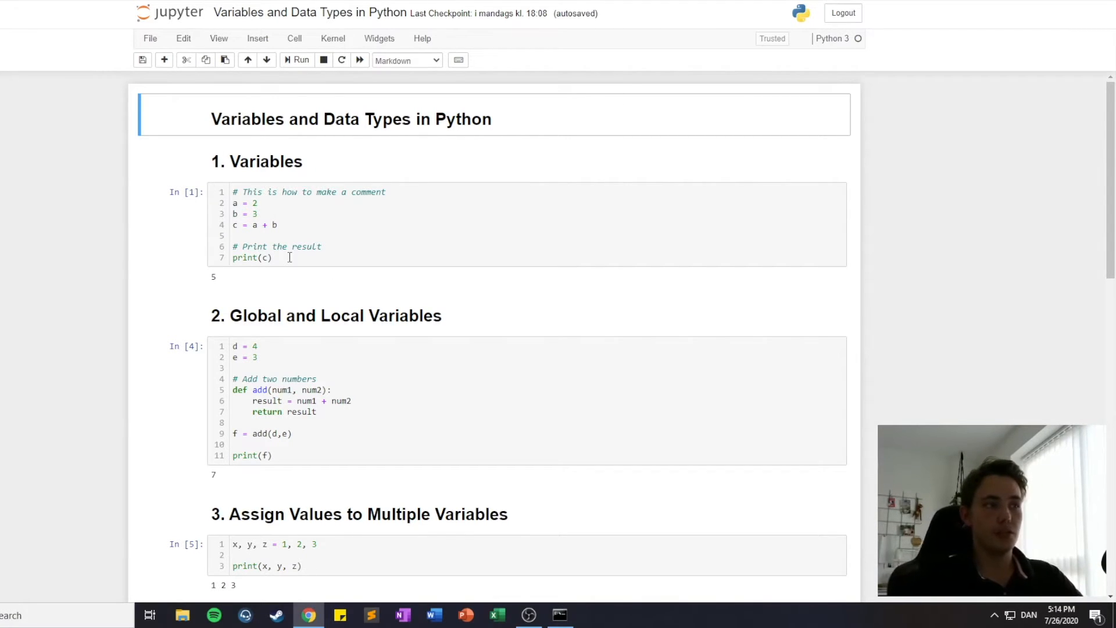
Review the Variables cell where a=2 and b=3 sum to the printed output 5
left_click(214, 277)
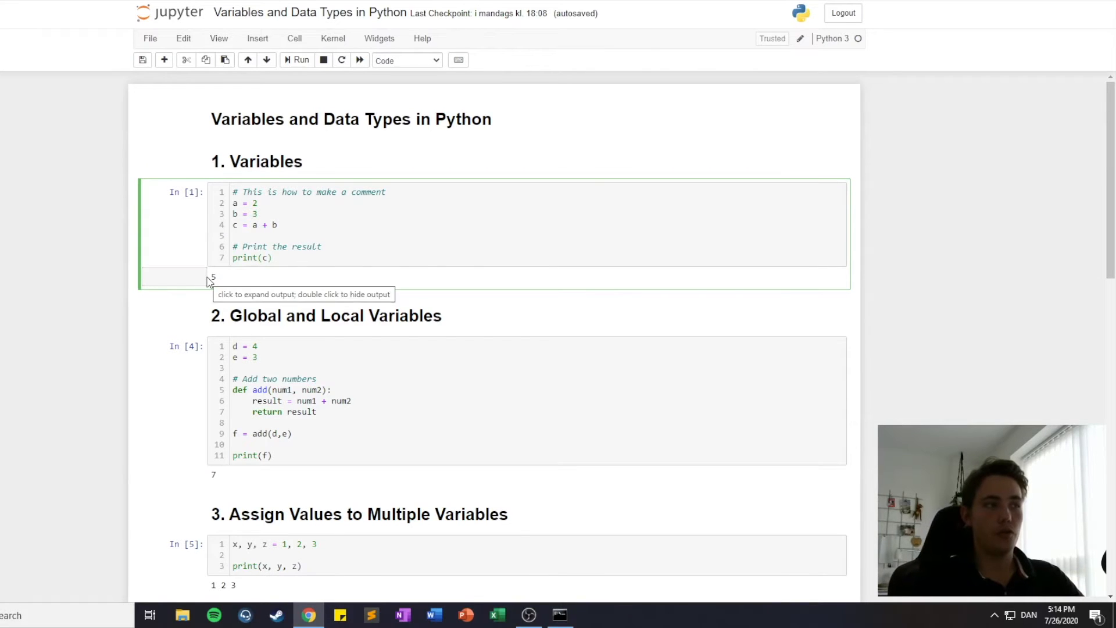
left_click(288, 258)
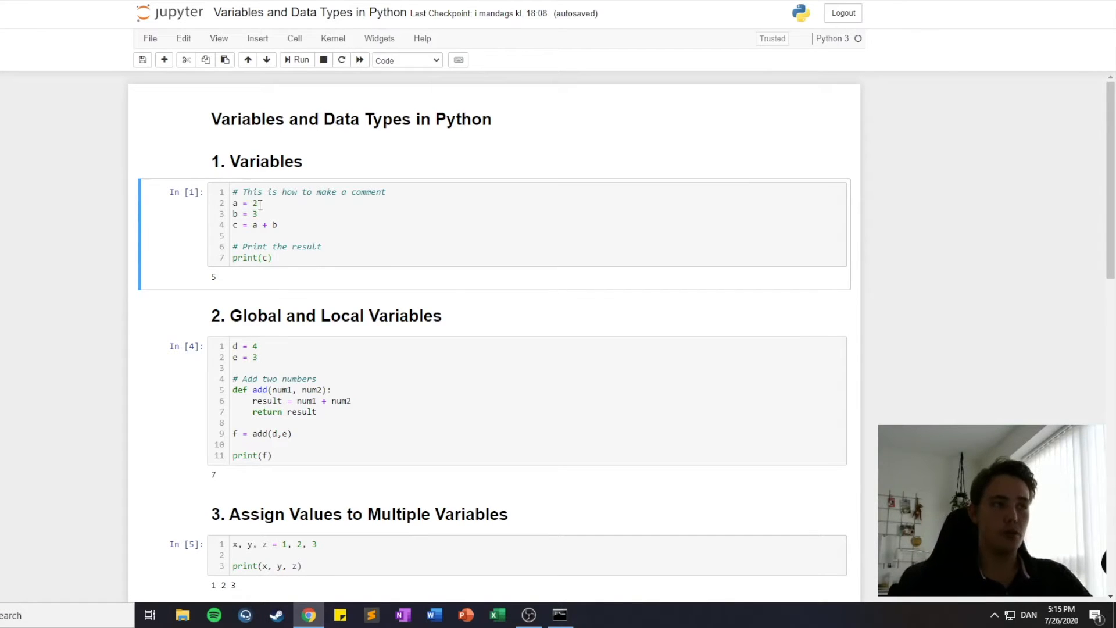
double_click(249, 202)
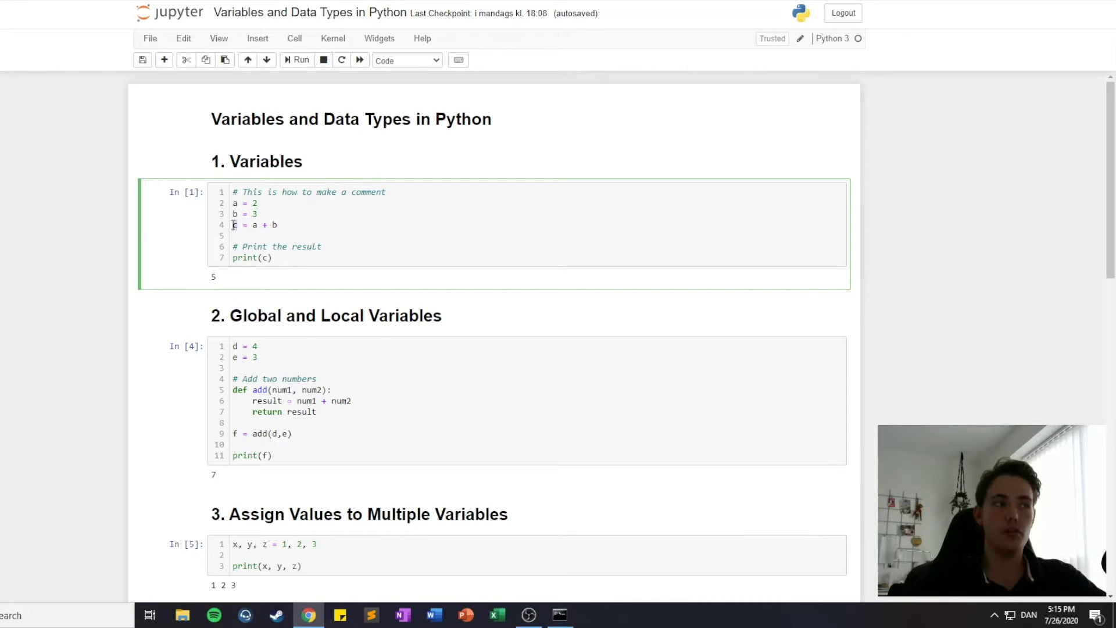
type("b")
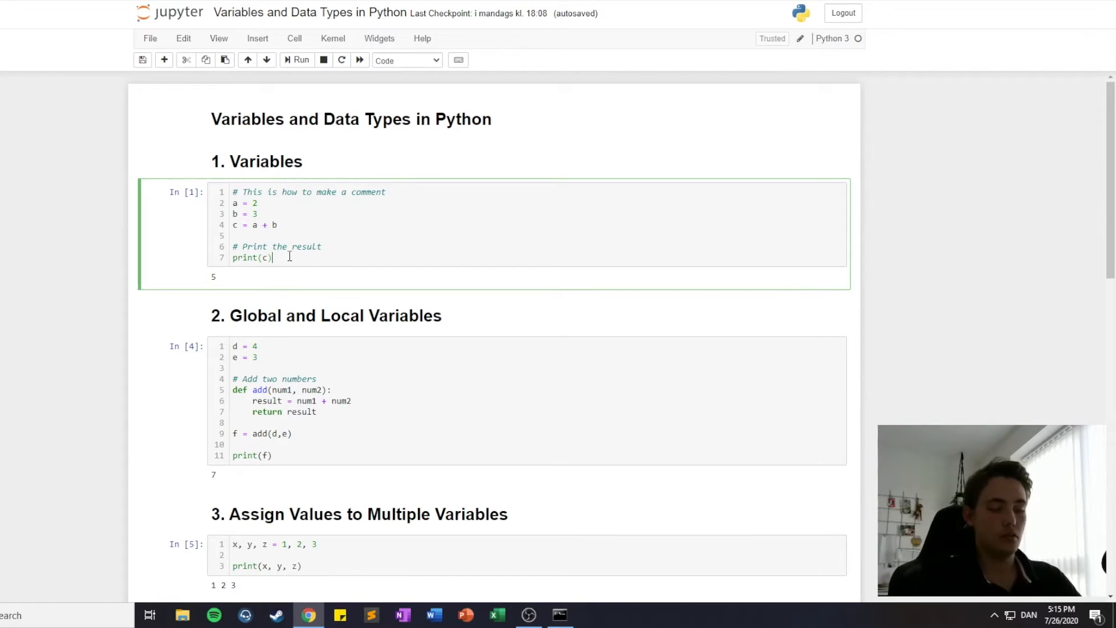
left_click(335, 315)
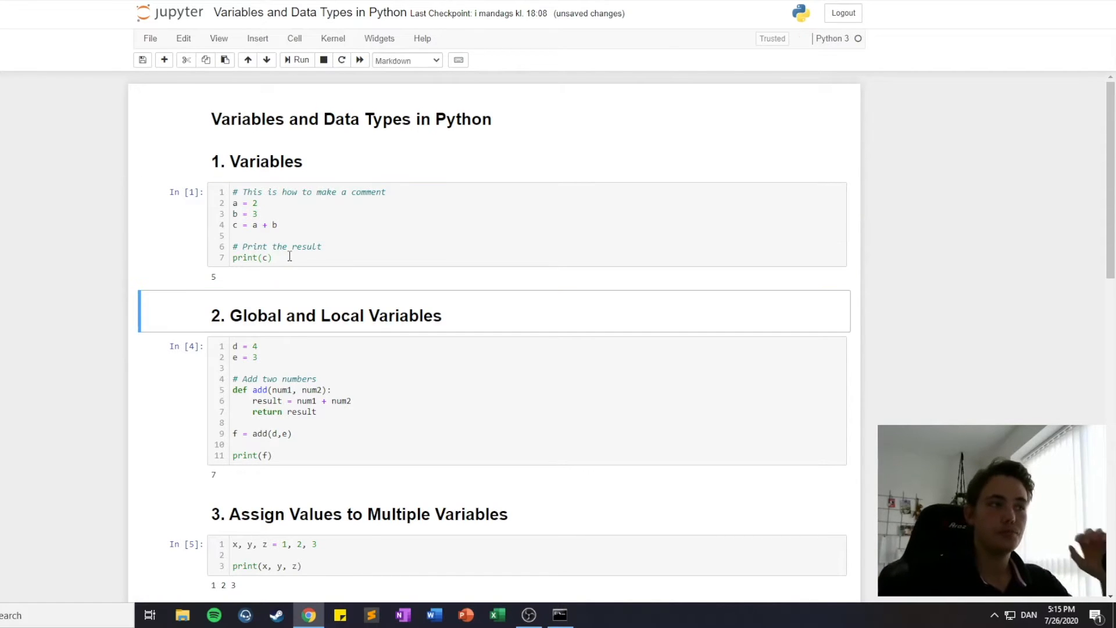
left_click(427, 224)
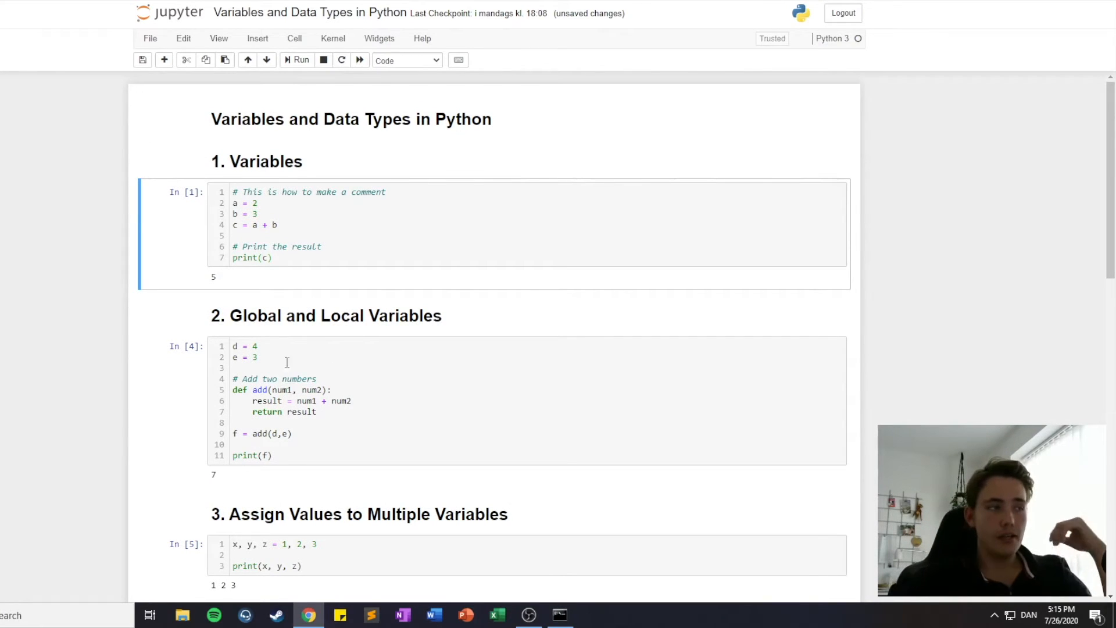
Add a print(result) line after print(f) in the Global and Local Variables cell
left_click(285, 356)
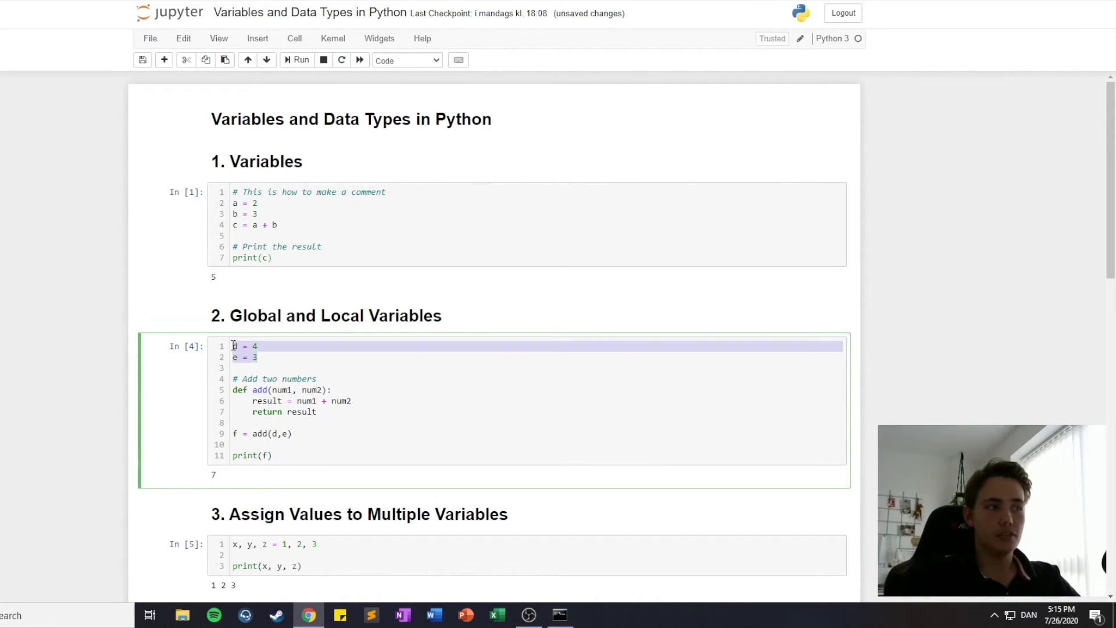
left_click(286, 357)
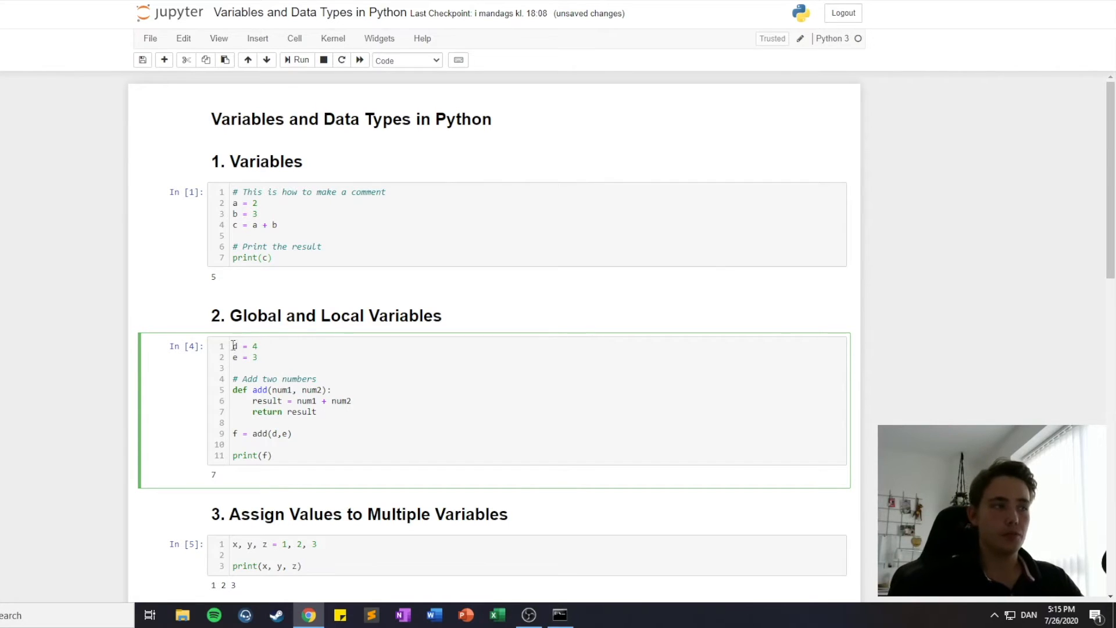
left_click(261, 346)
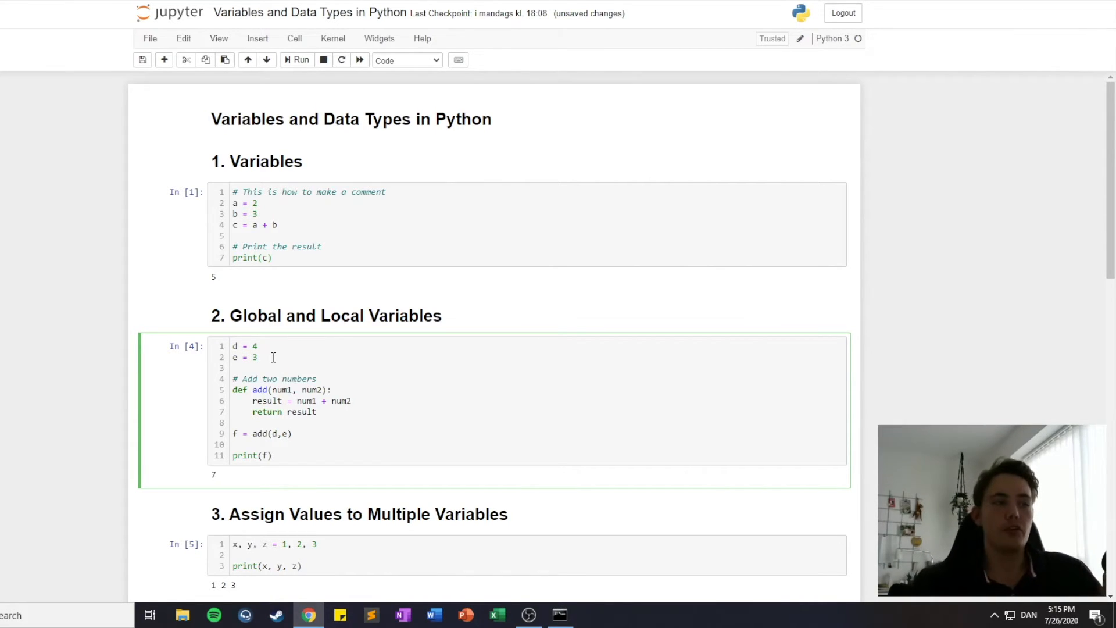
left_click(272, 455)
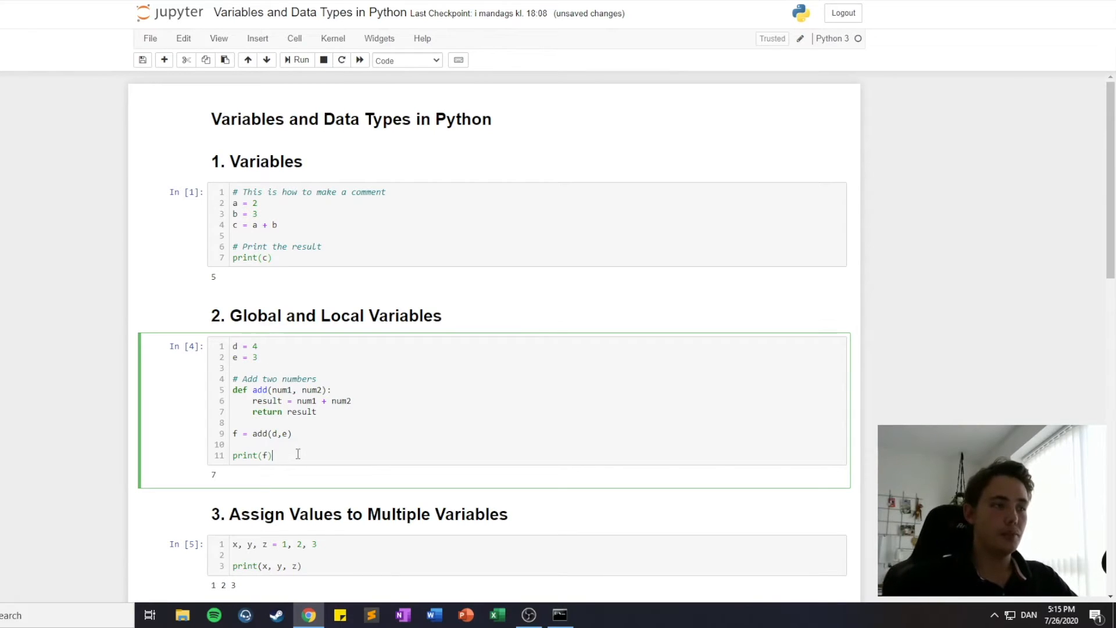
type("print(d")
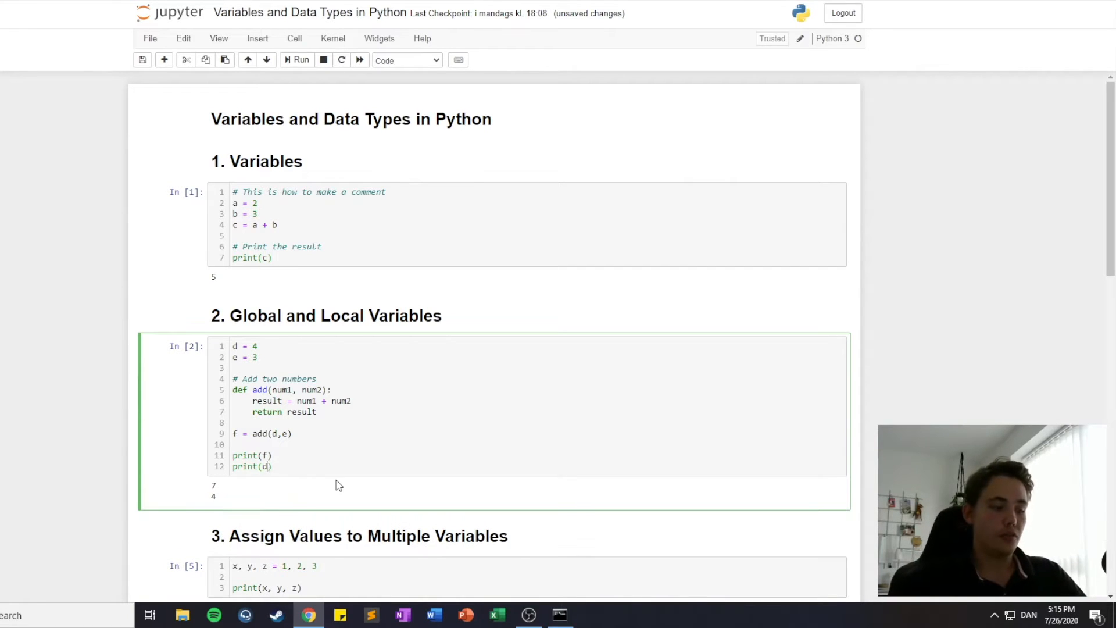
key("Backspace")
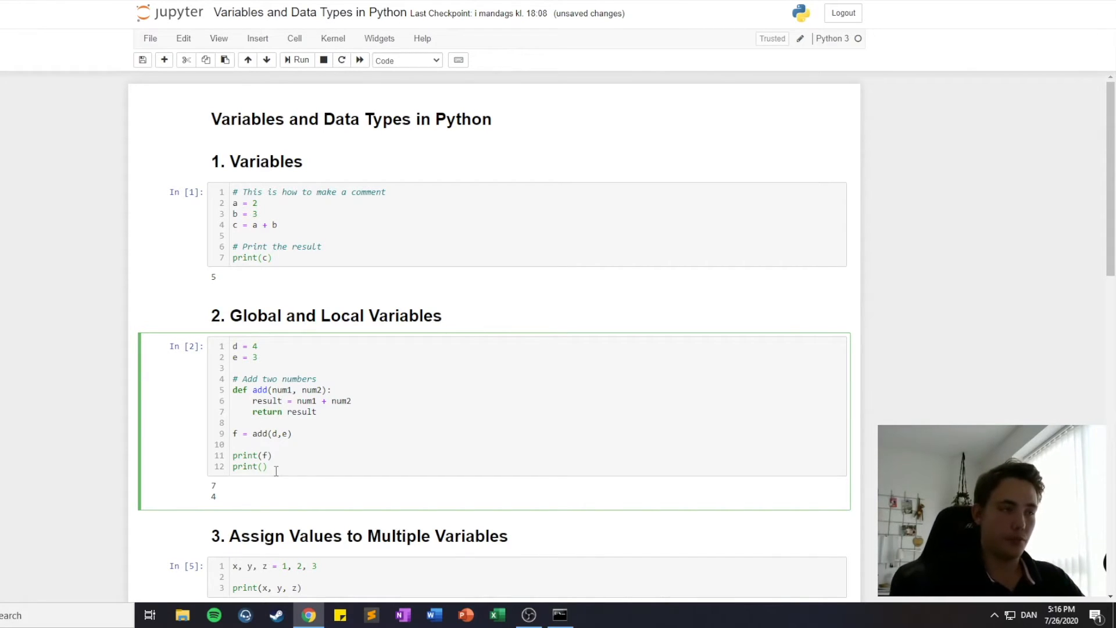
type("result")
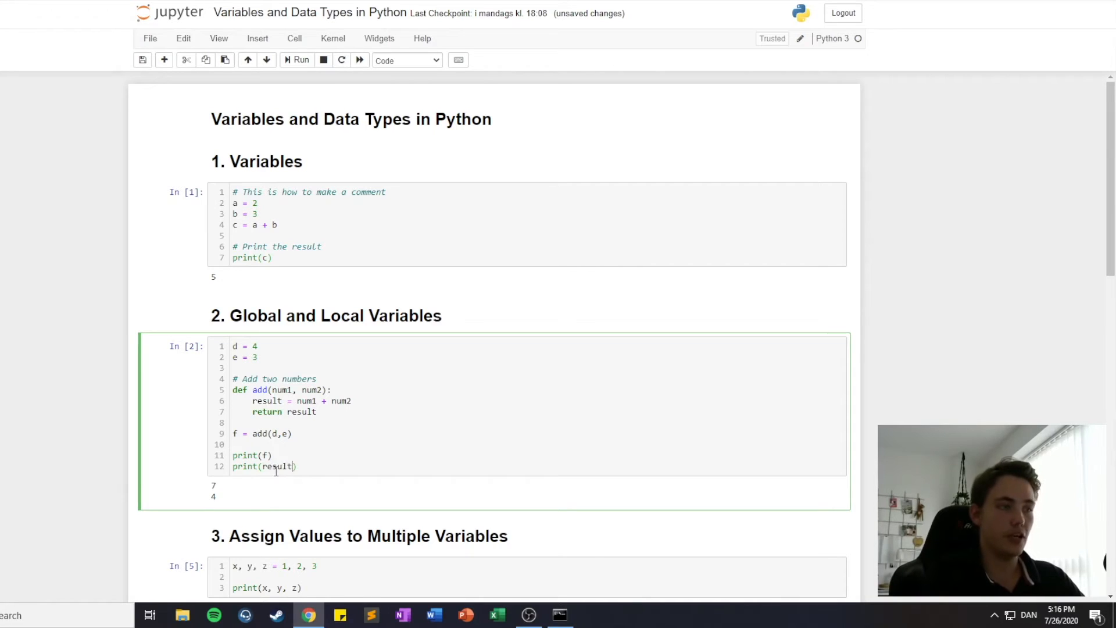
Run the cell to show the NameError for local 'result', then remove the line so it prints 7 cleanly
left_click(296, 59)
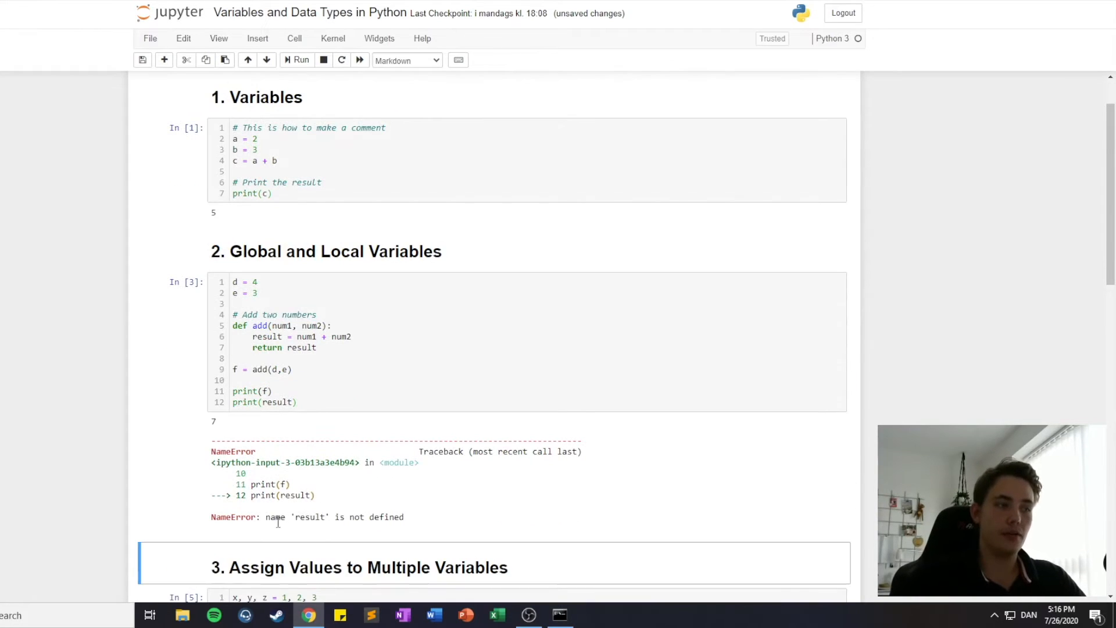
left_click(321, 419)
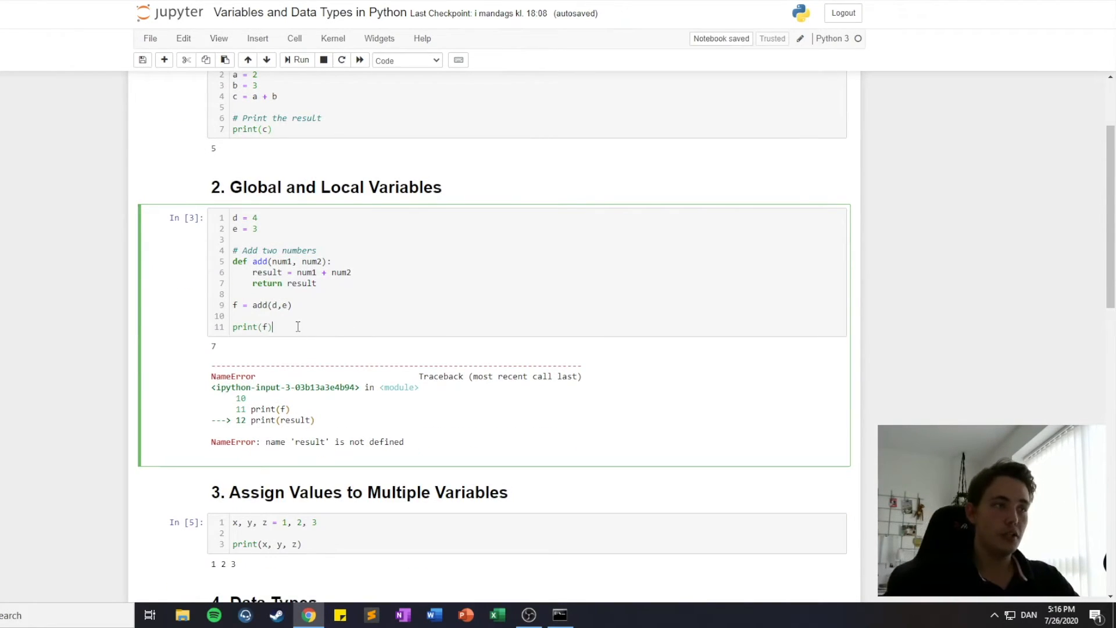
left_click(296, 59)
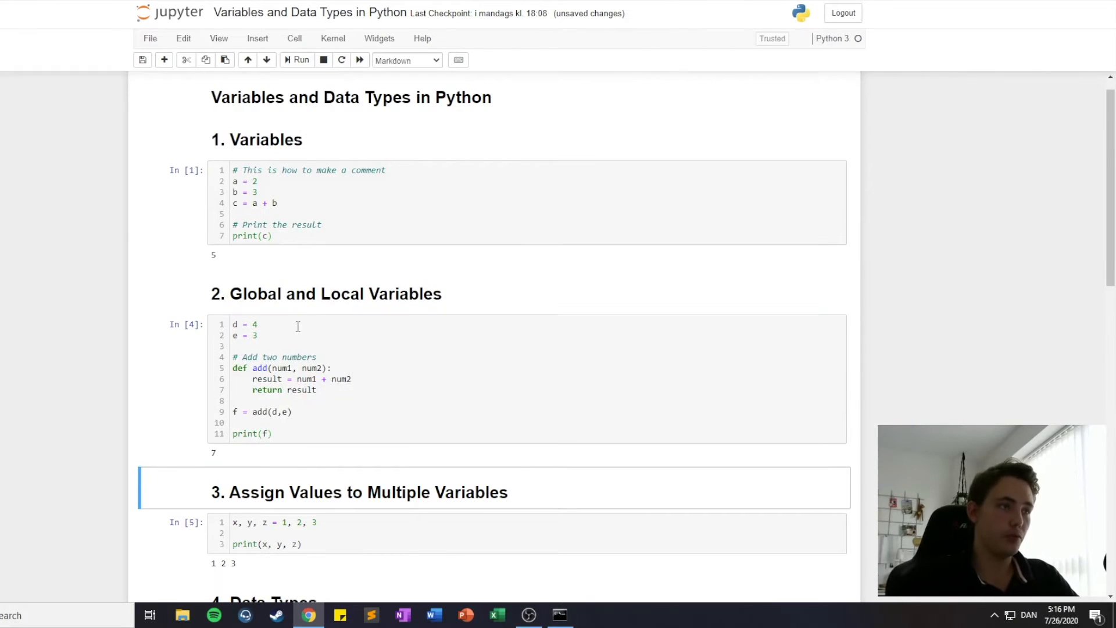
scroll("down", 3)
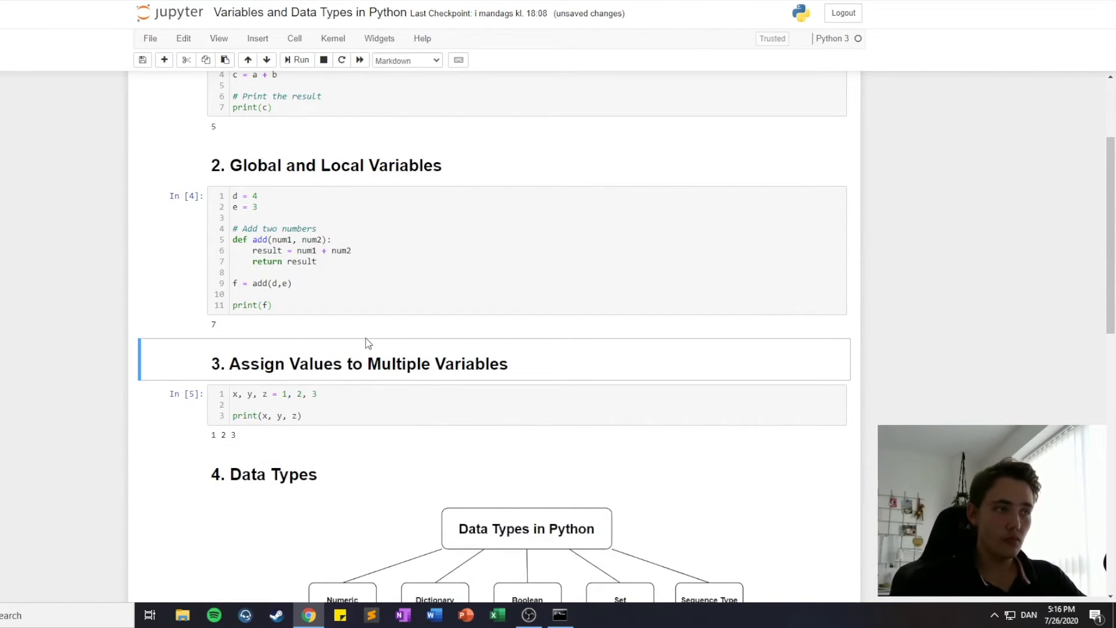
scroll("down", 3)
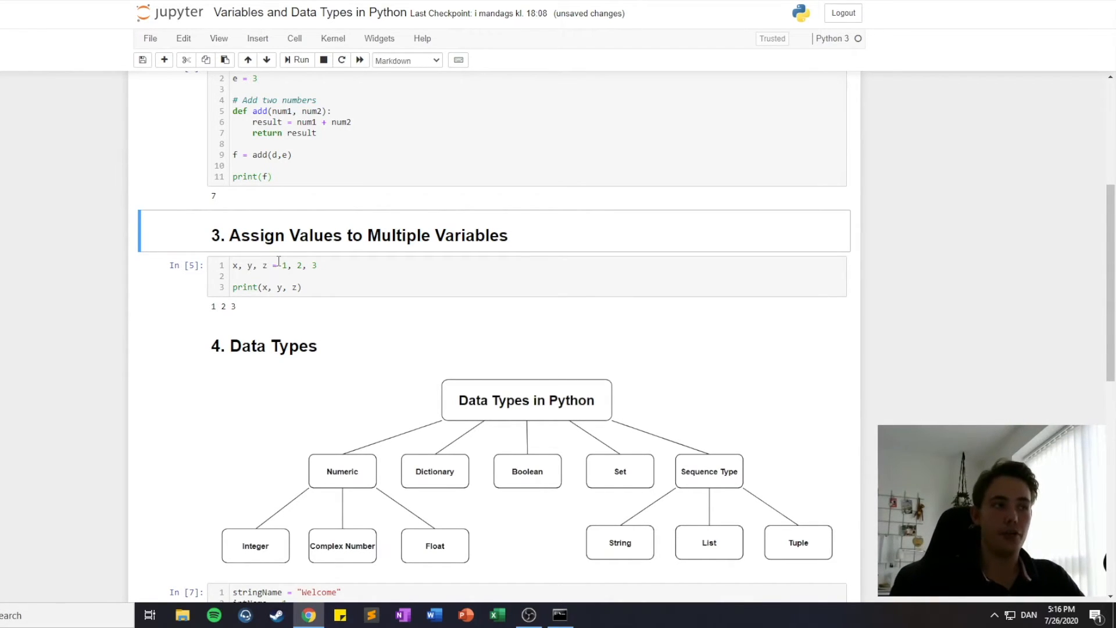
left_click(281, 265)
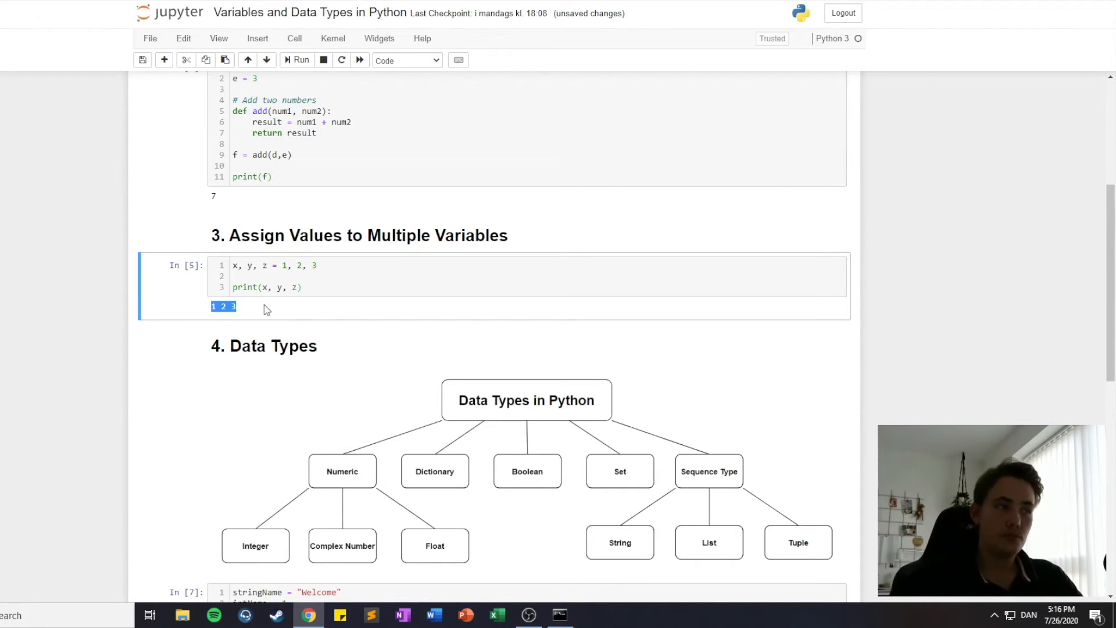
scroll("down", 3)
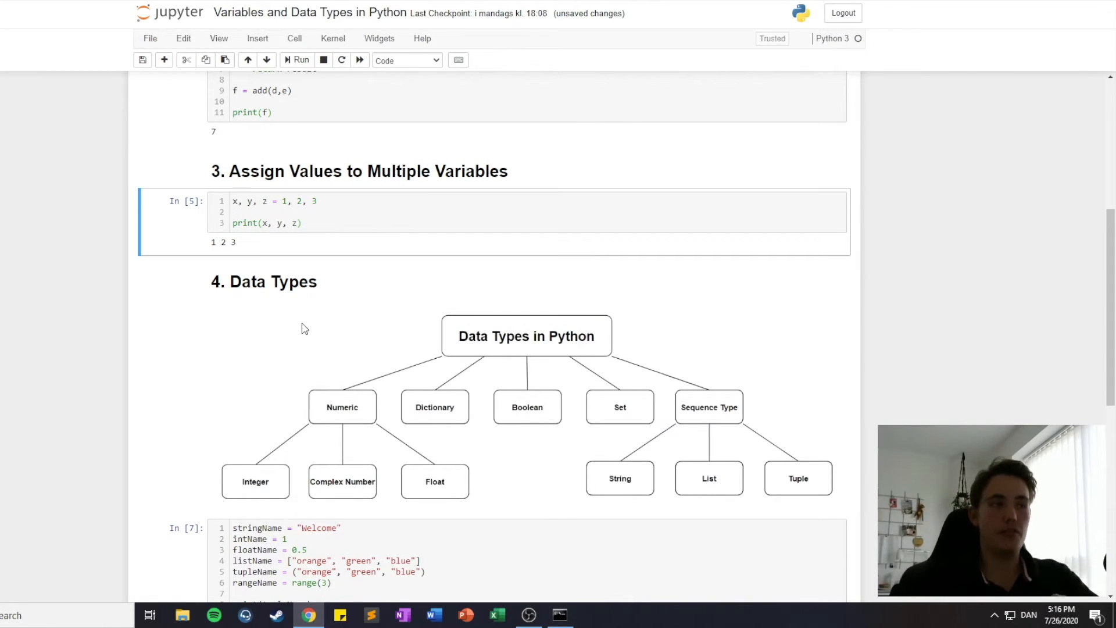
mouse_move(606, 394)
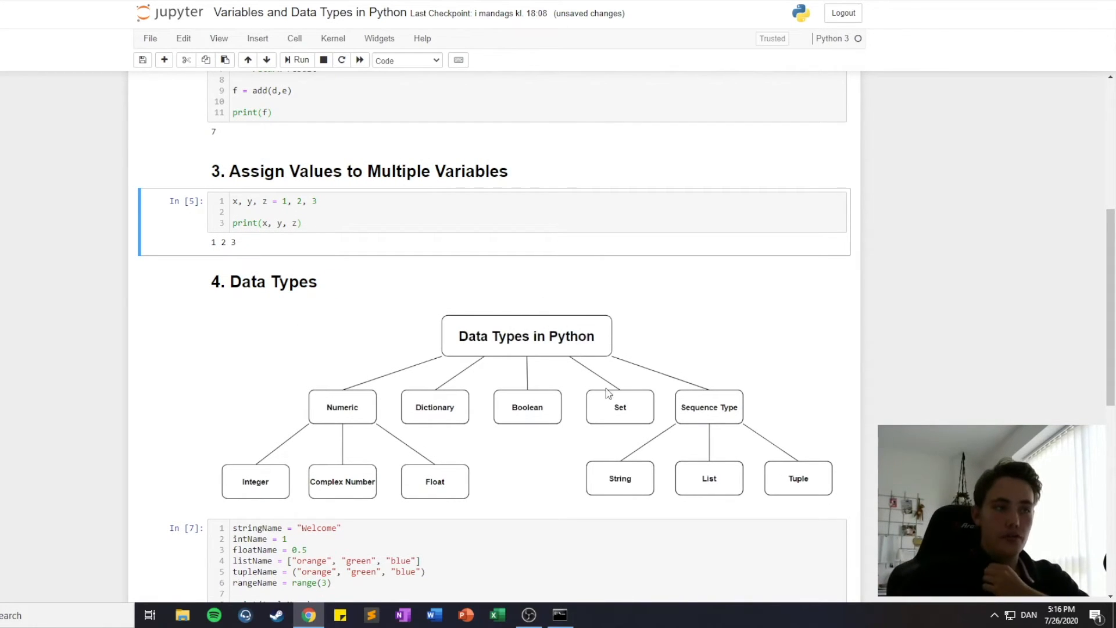
mouse_move(496, 408)
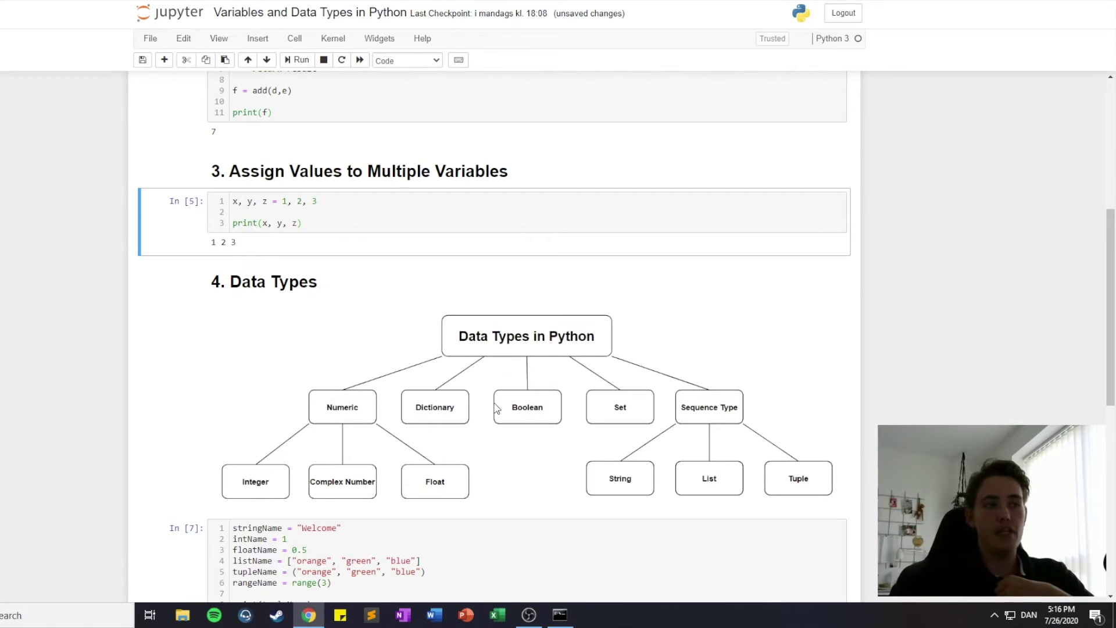
mouse_move(276, 487)
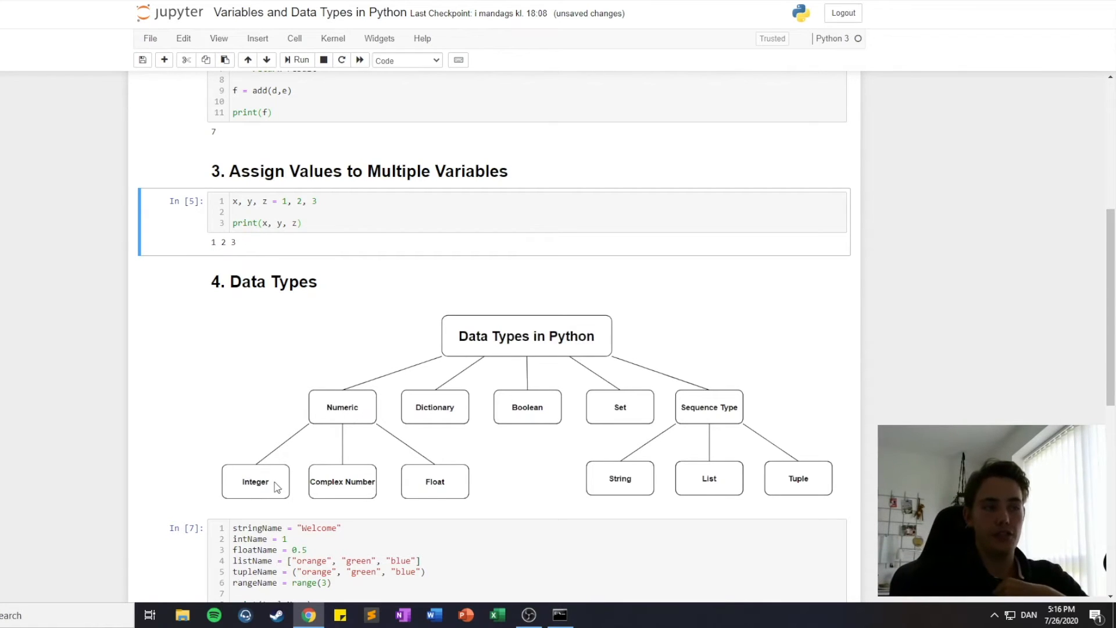
mouse_move(639, 480)
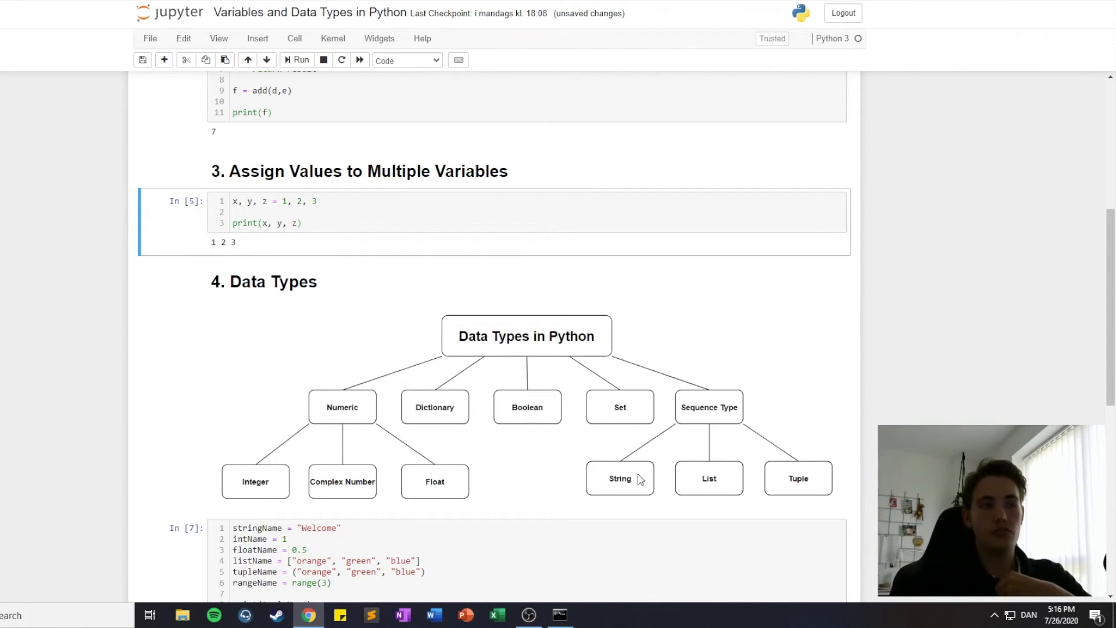
mouse_move(568, 423)
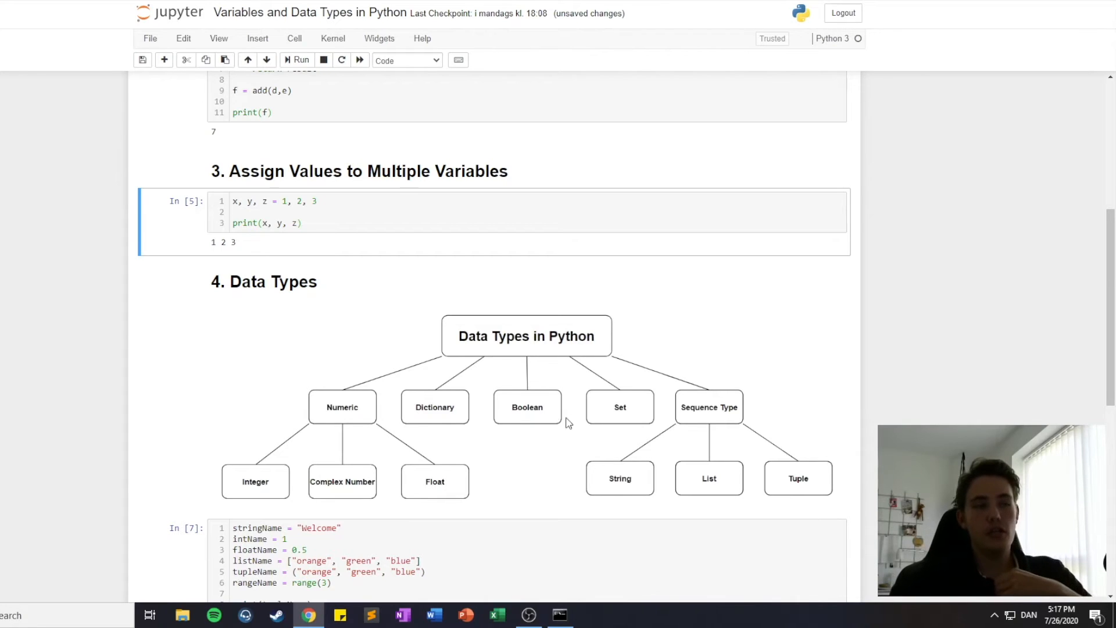
mouse_move(573, 399)
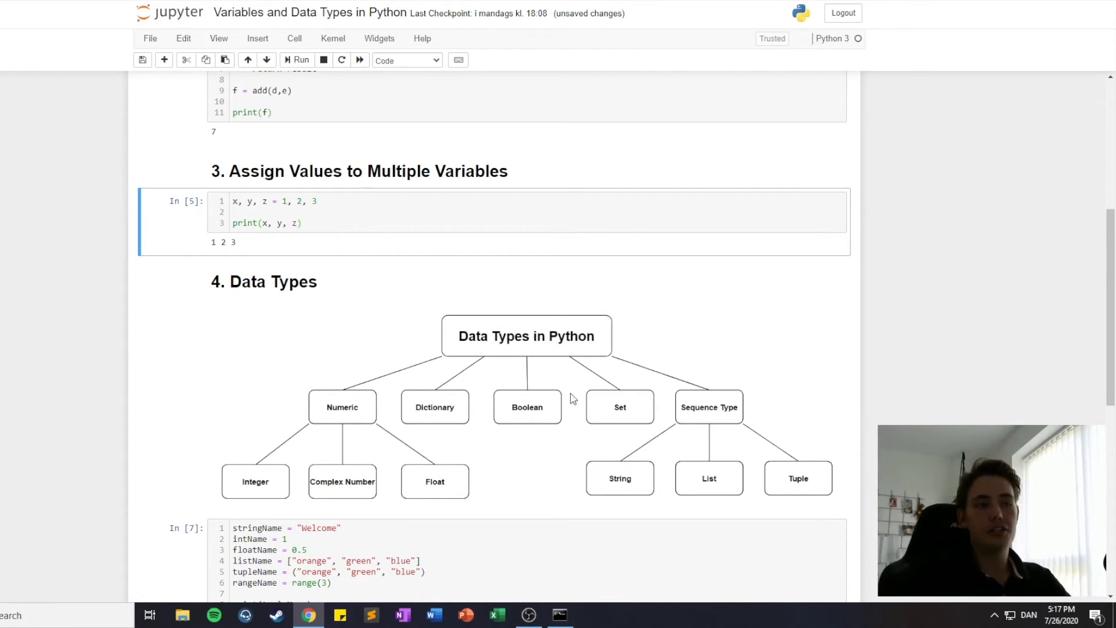
mouse_move(717, 483)
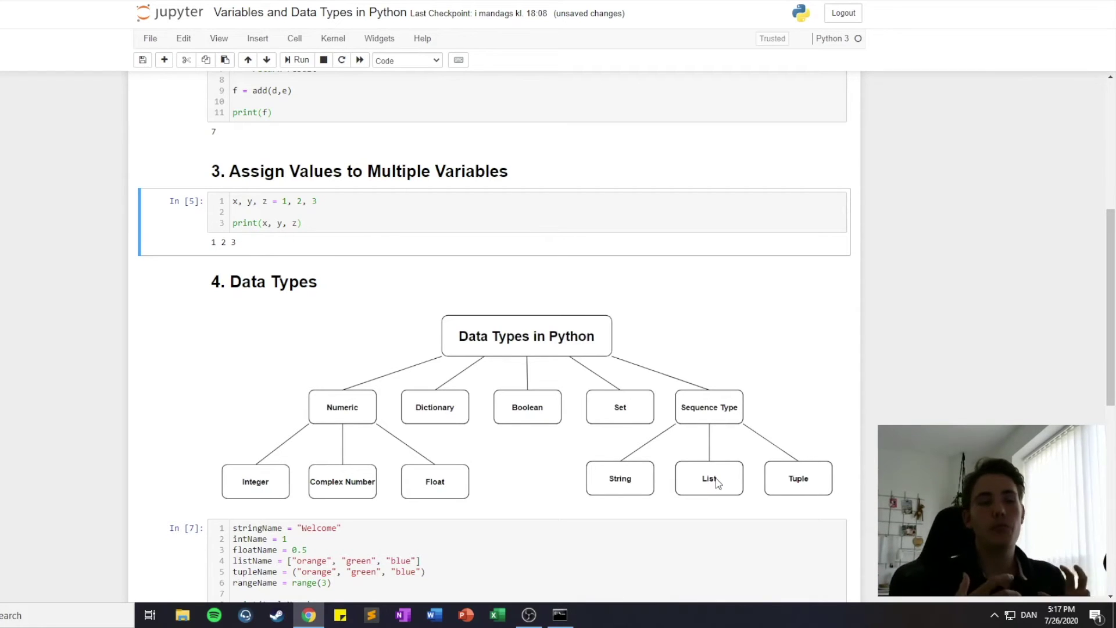
mouse_move(674, 458)
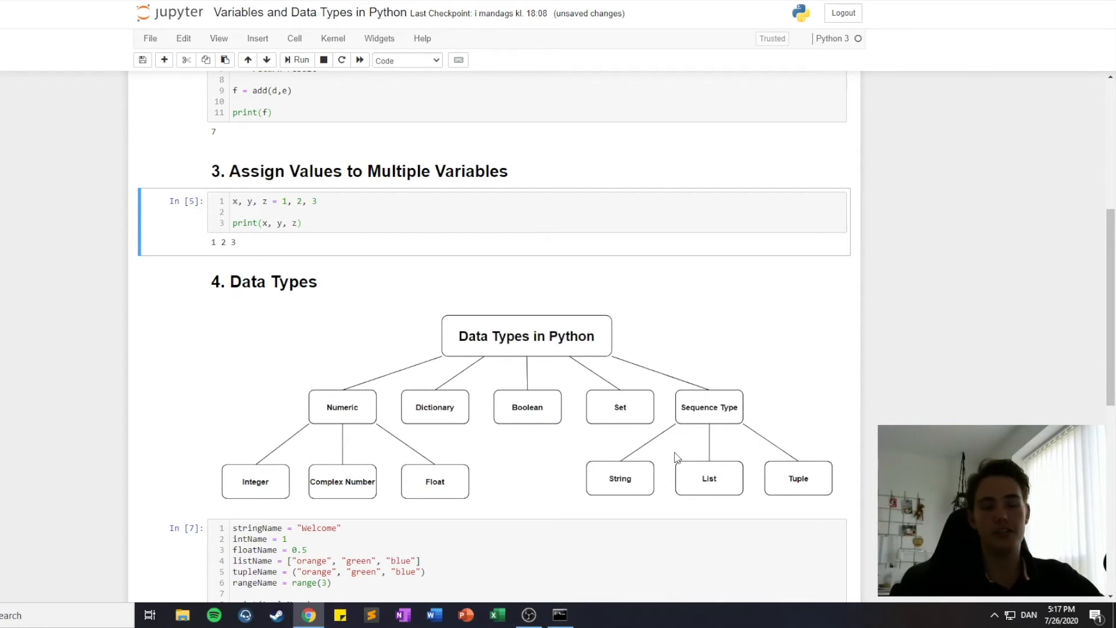
scroll("down", 3)
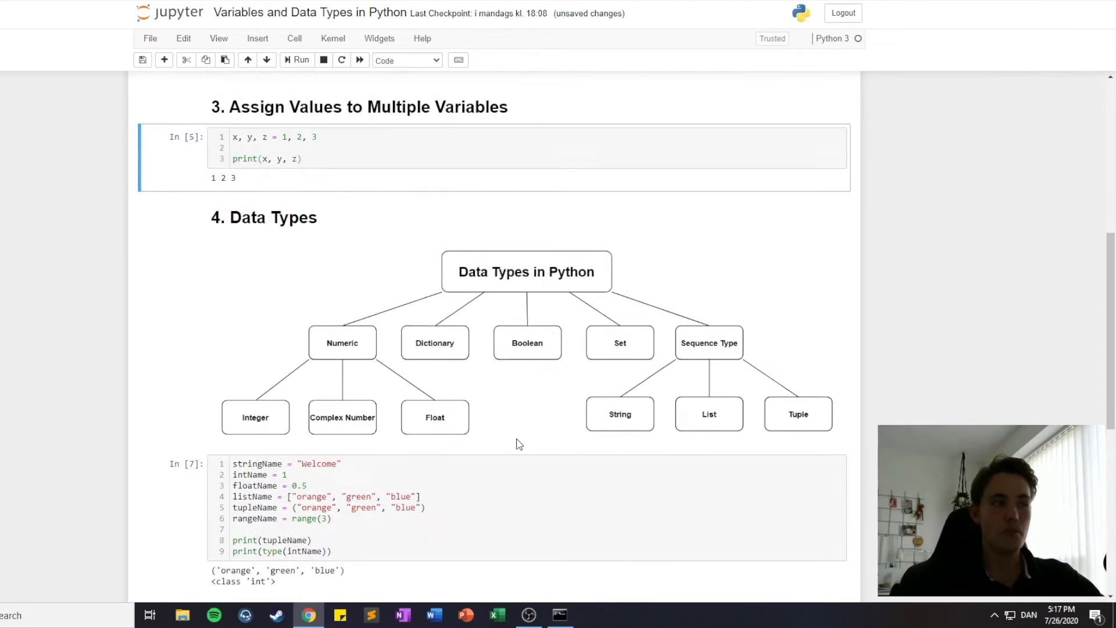
Add print(stringName) to the data types cell and rerun it so 'Welcome' prints first
scroll("down", 3)
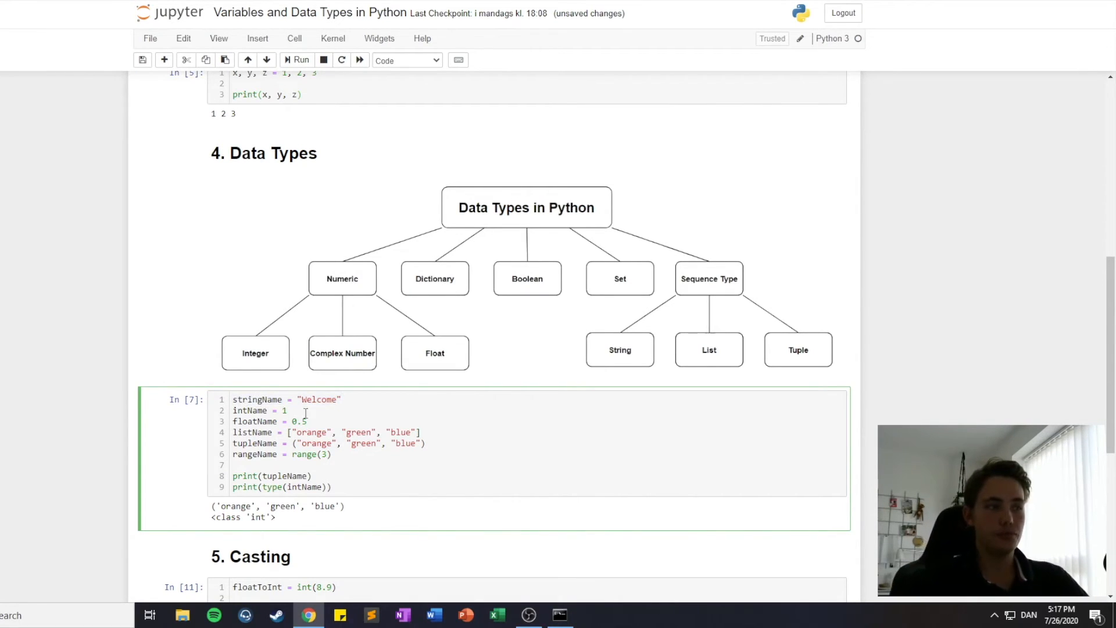
type("pr")
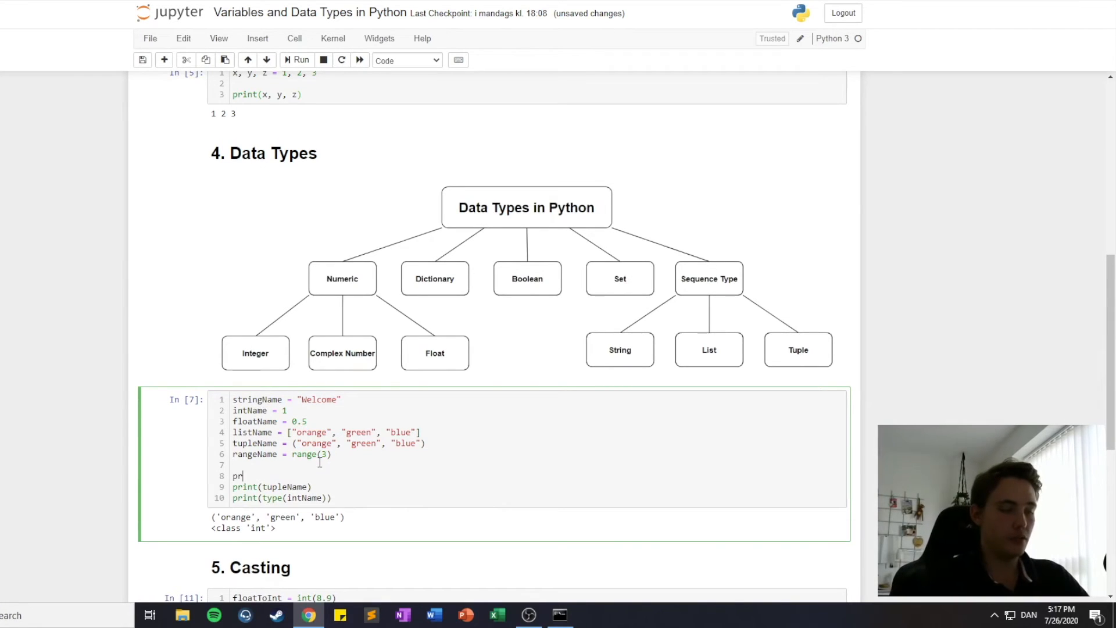
type("int(string)")
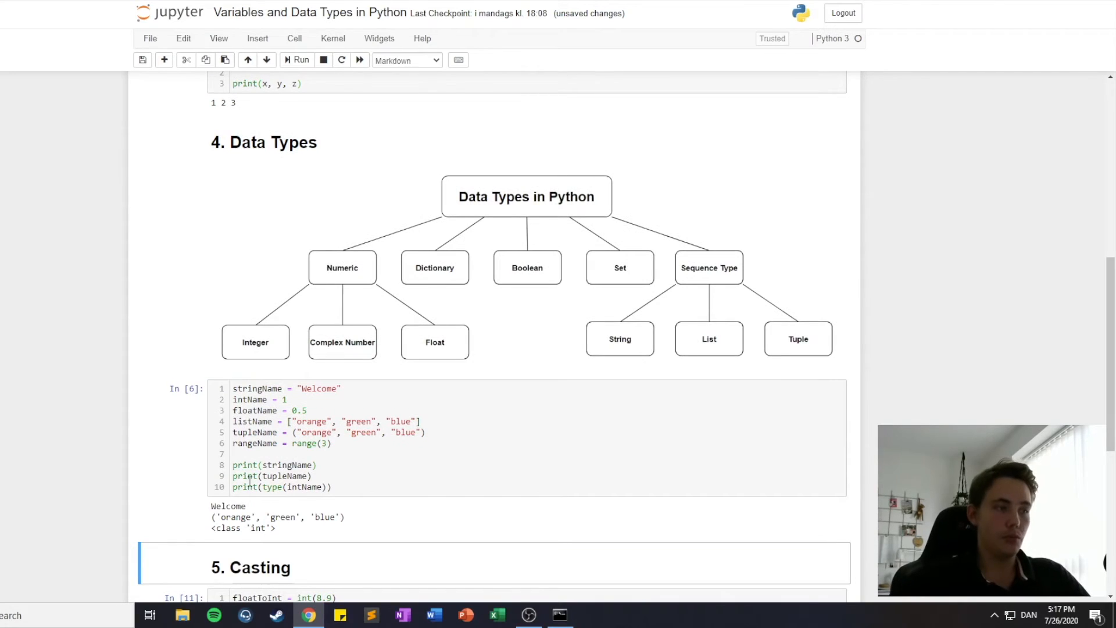
left_click(348, 389)
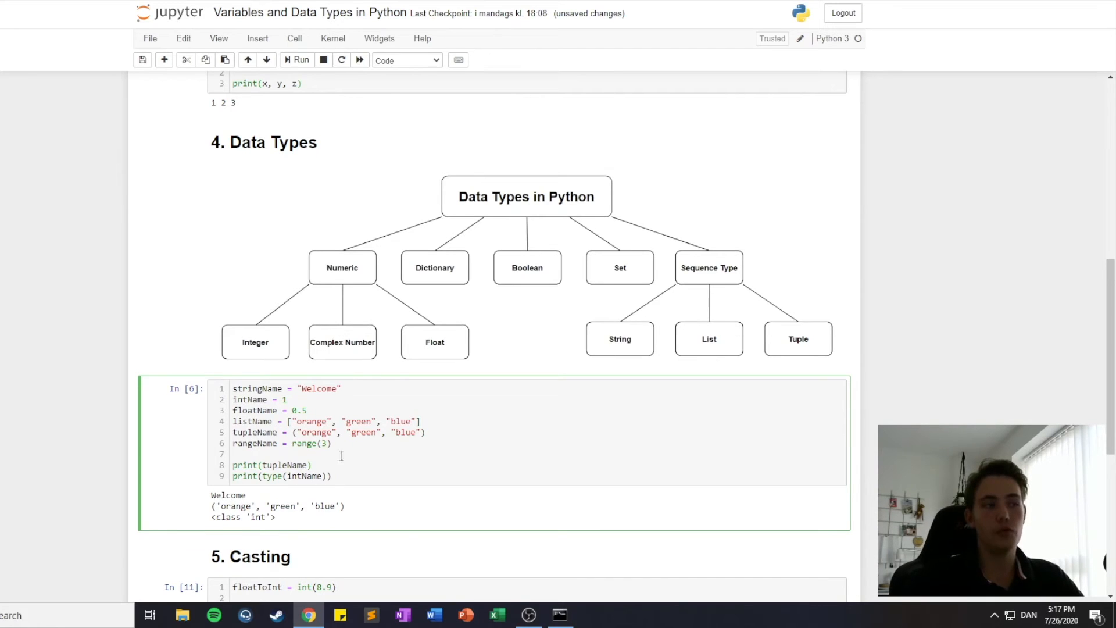
mouse_move(292, 478)
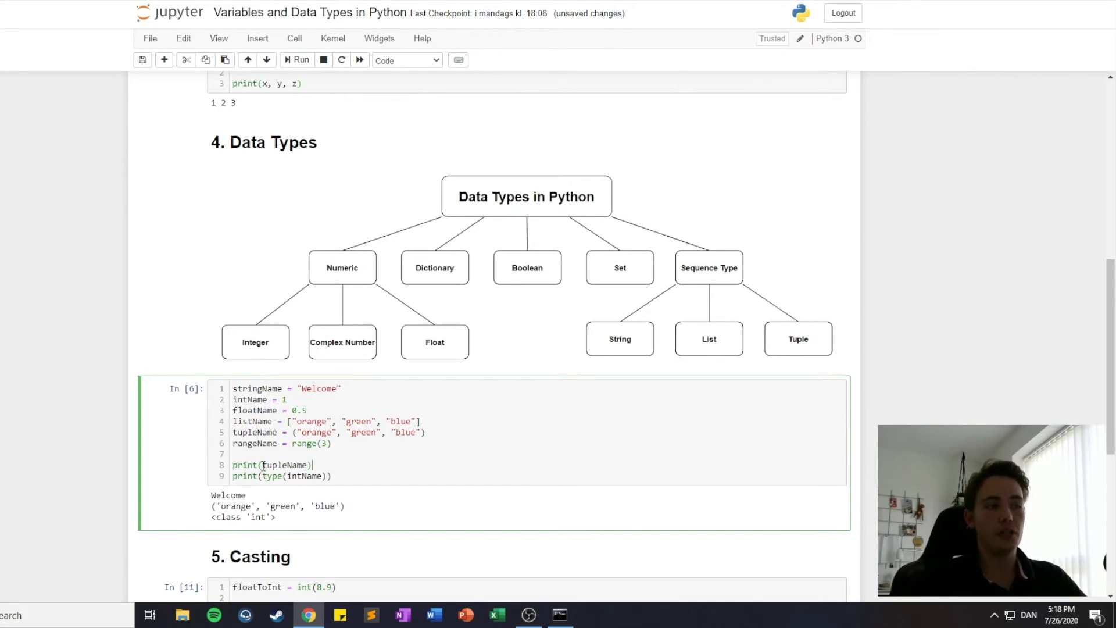
Review the tupleName print line and the class int output of the data types cell
double_click(305, 475)
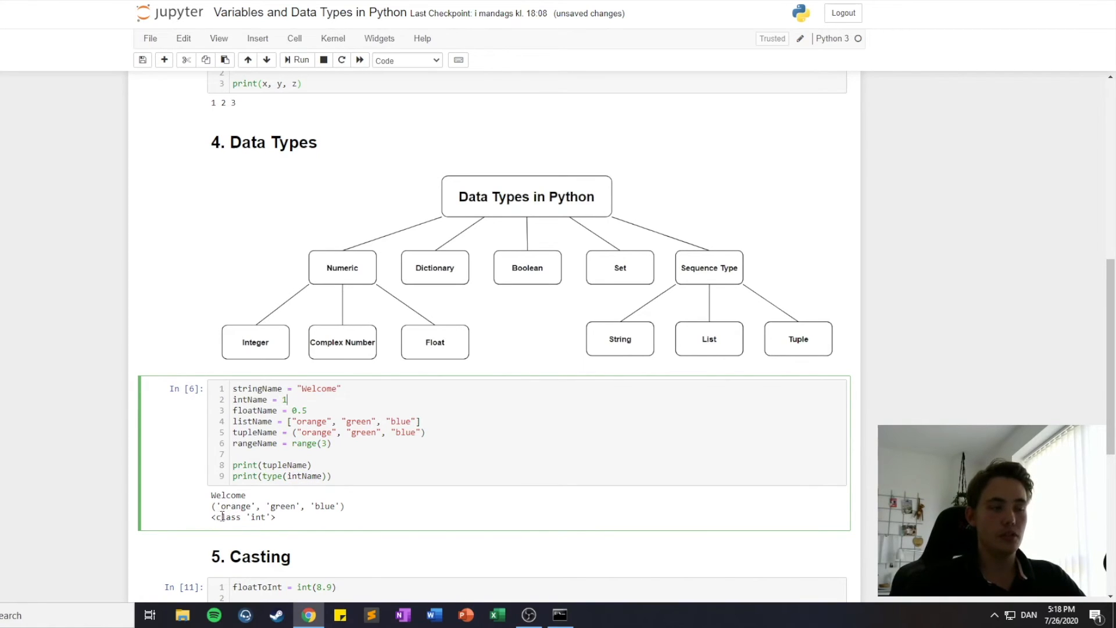
double_click(244, 516)
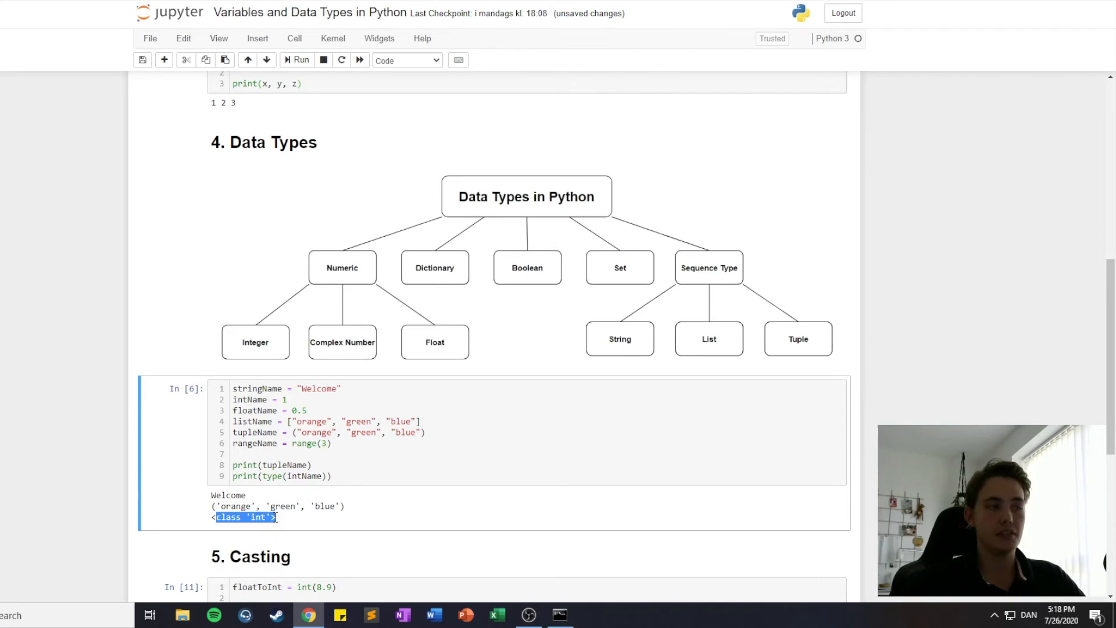
left_click(353, 458)
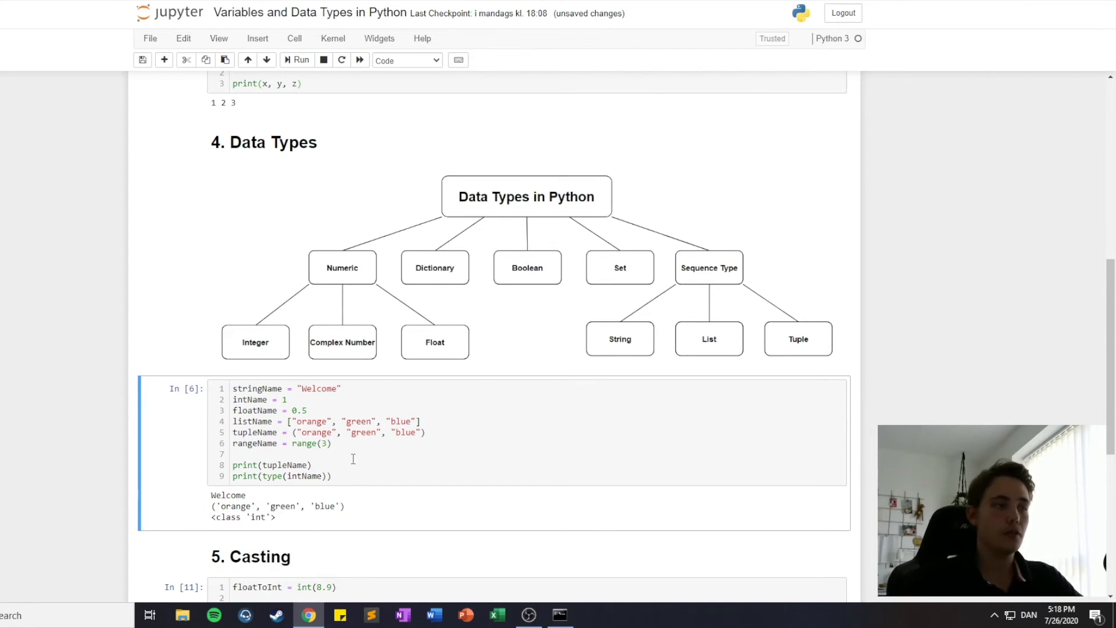
Make the casting cell print floatToInt2 with round(8.4) so its output is 8
scroll("down", 3)
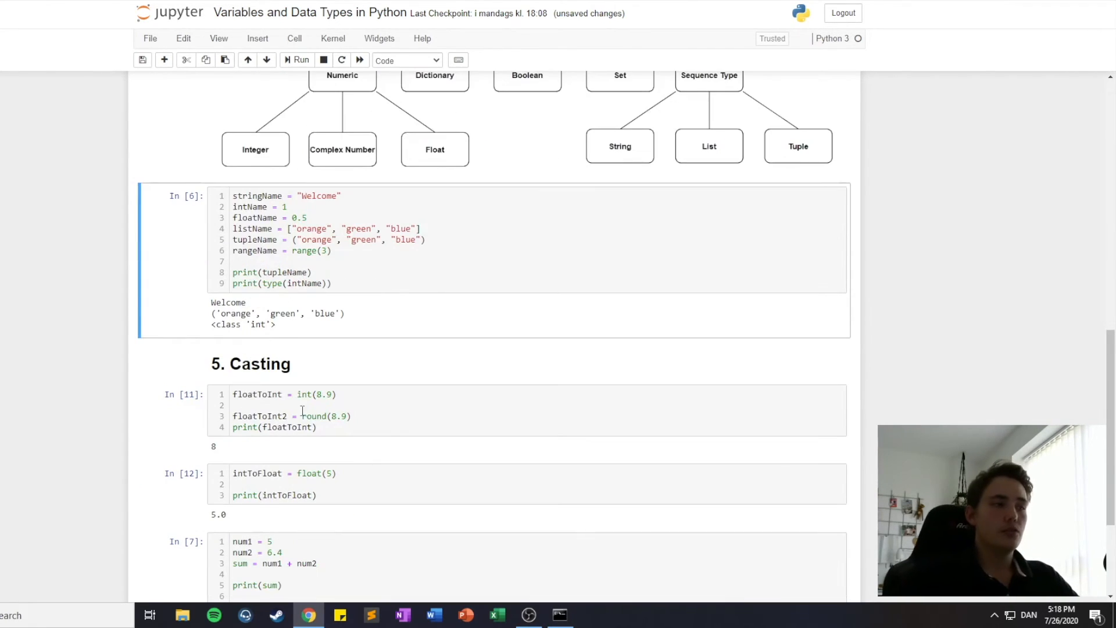
mouse_move(368, 381)
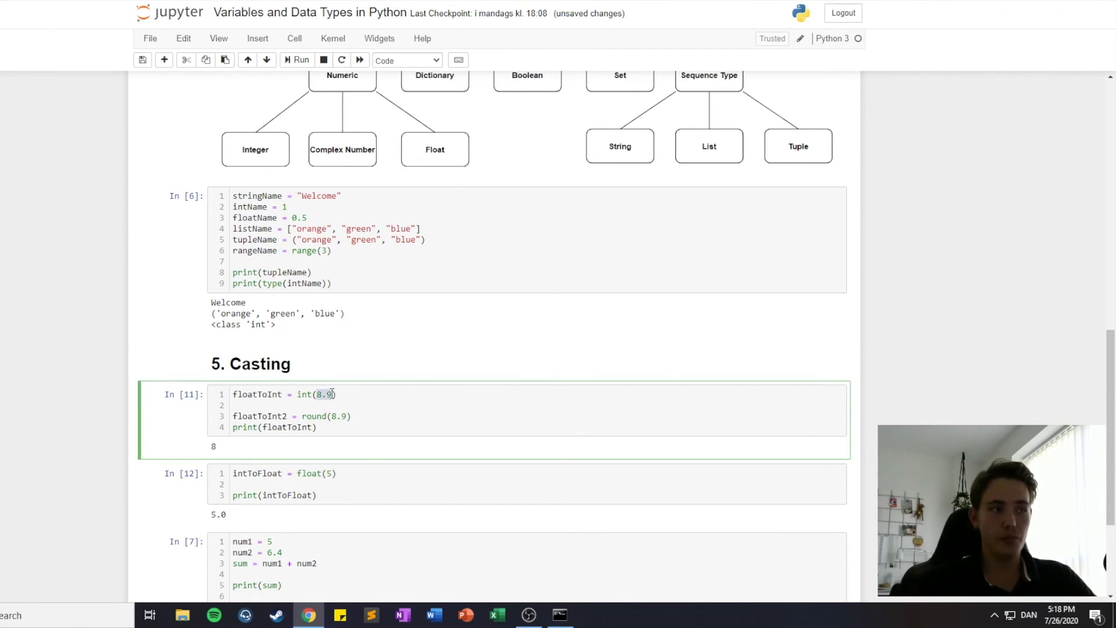
key("ctrl+s")
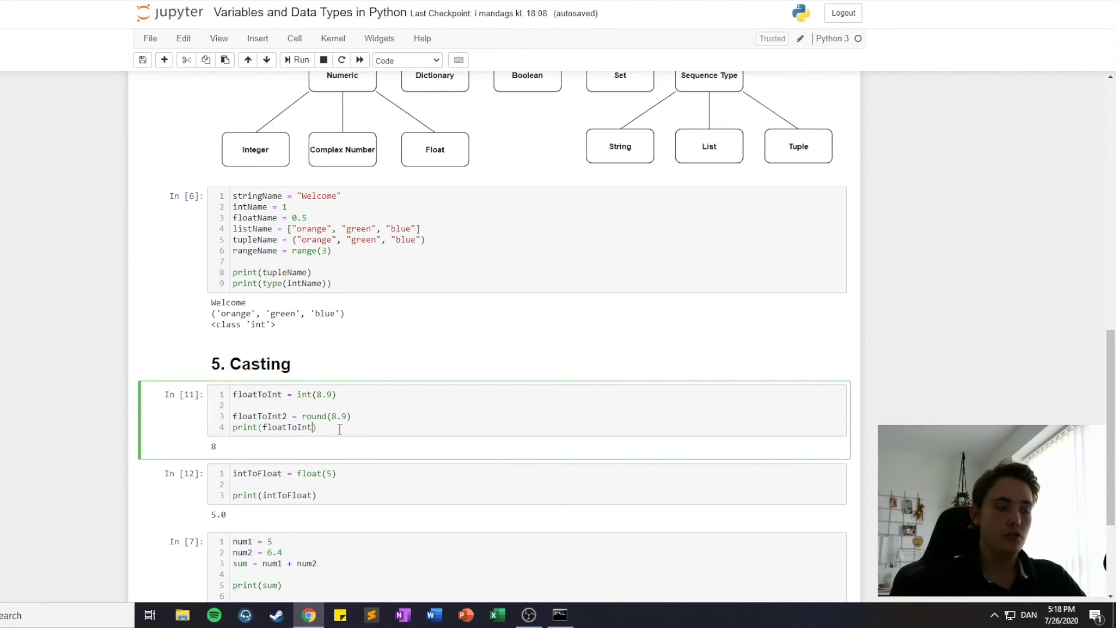
left_click(297, 60)
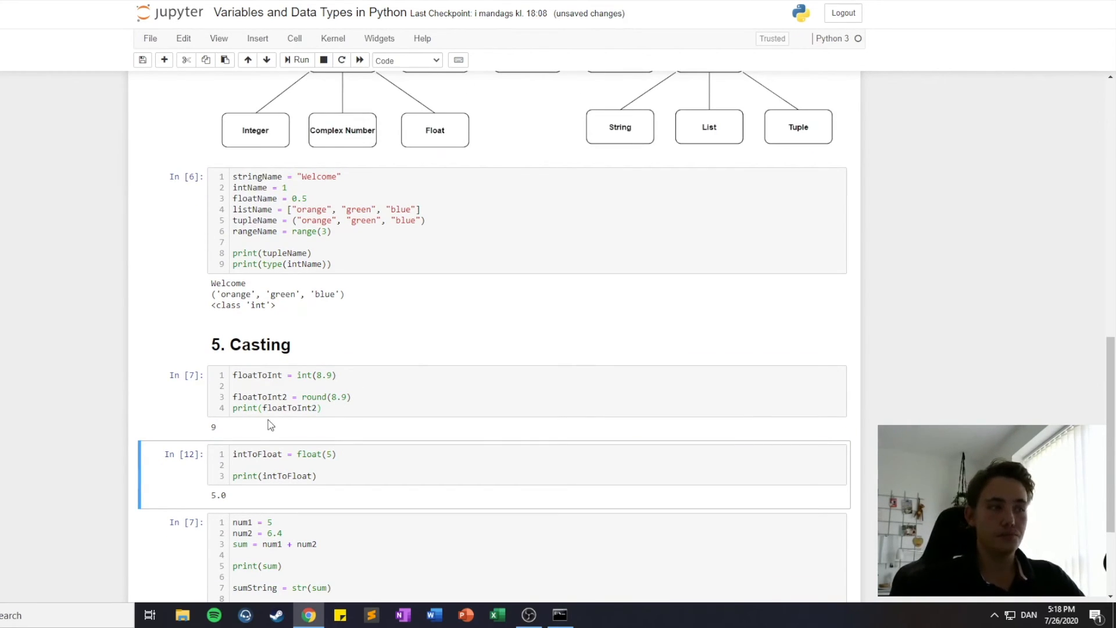
left_click(321, 396)
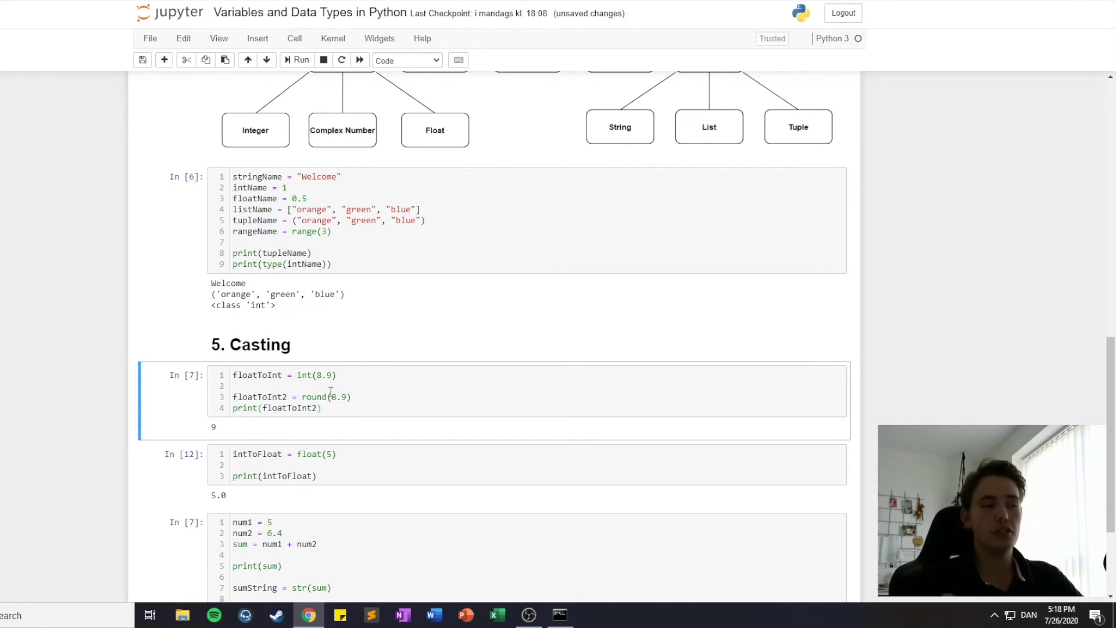
key("BackSpace")
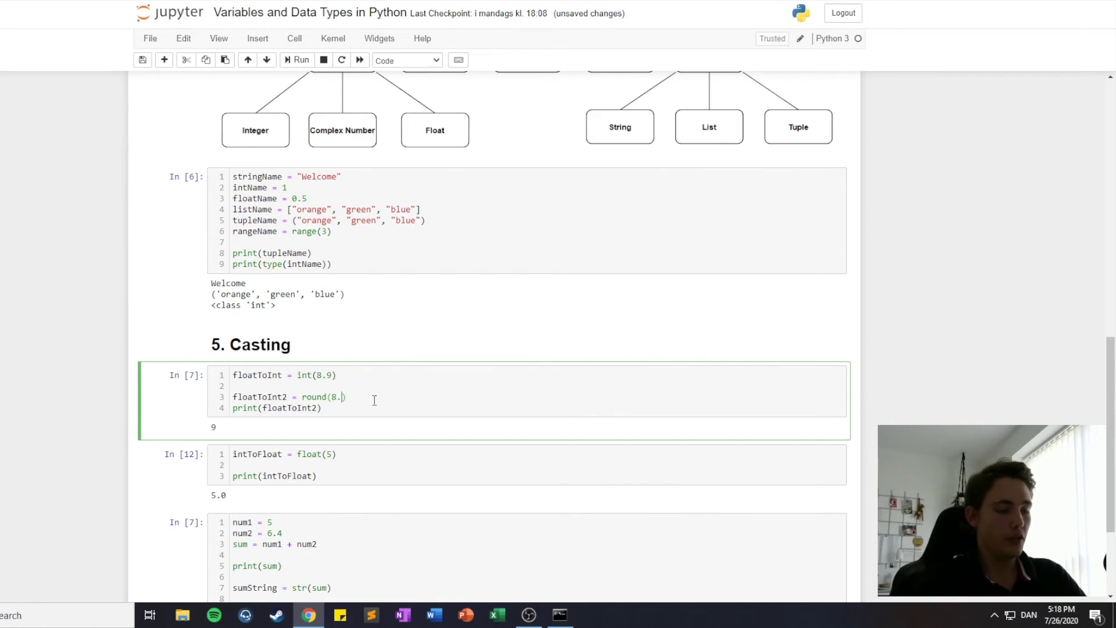
left_click(296, 59)
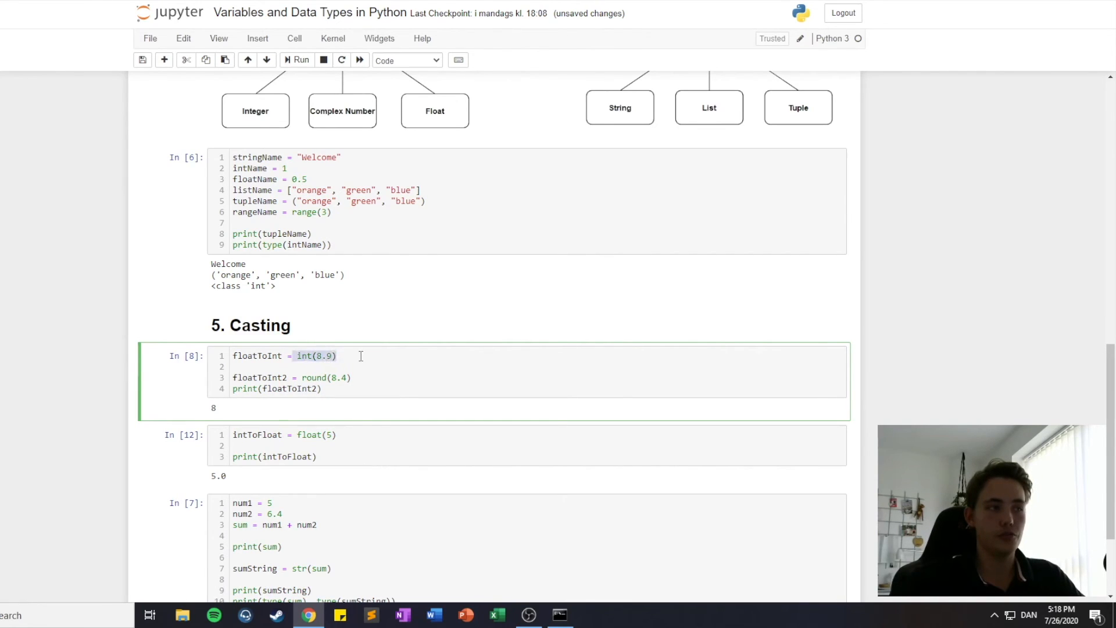
Rerun the intToFloat cell so it outputs 5.0
scroll("down", 3)
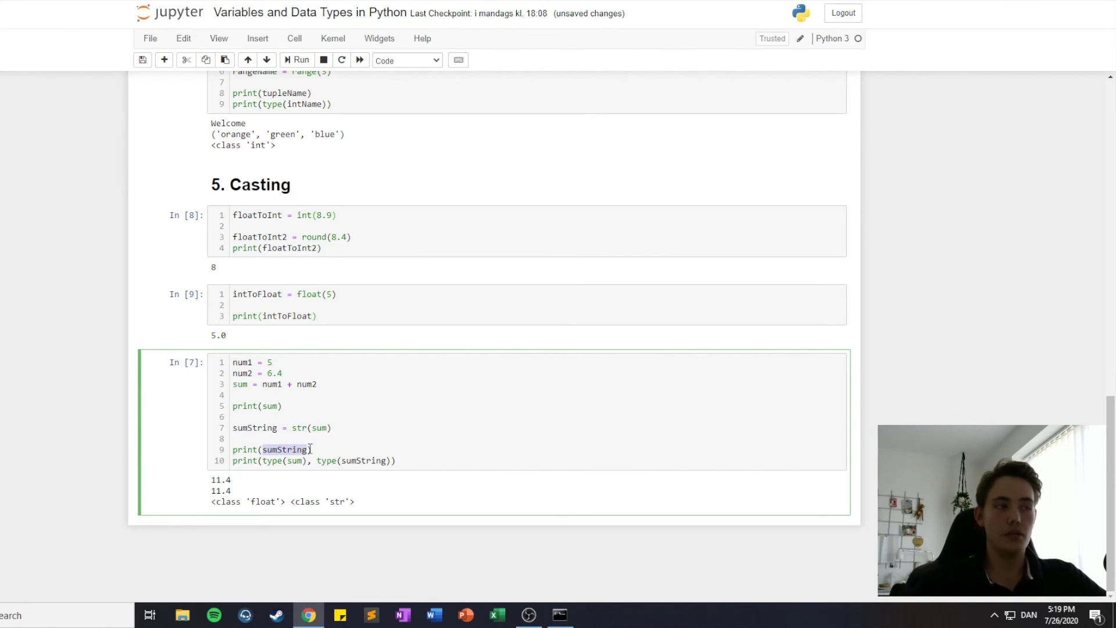
left_click(312, 448)
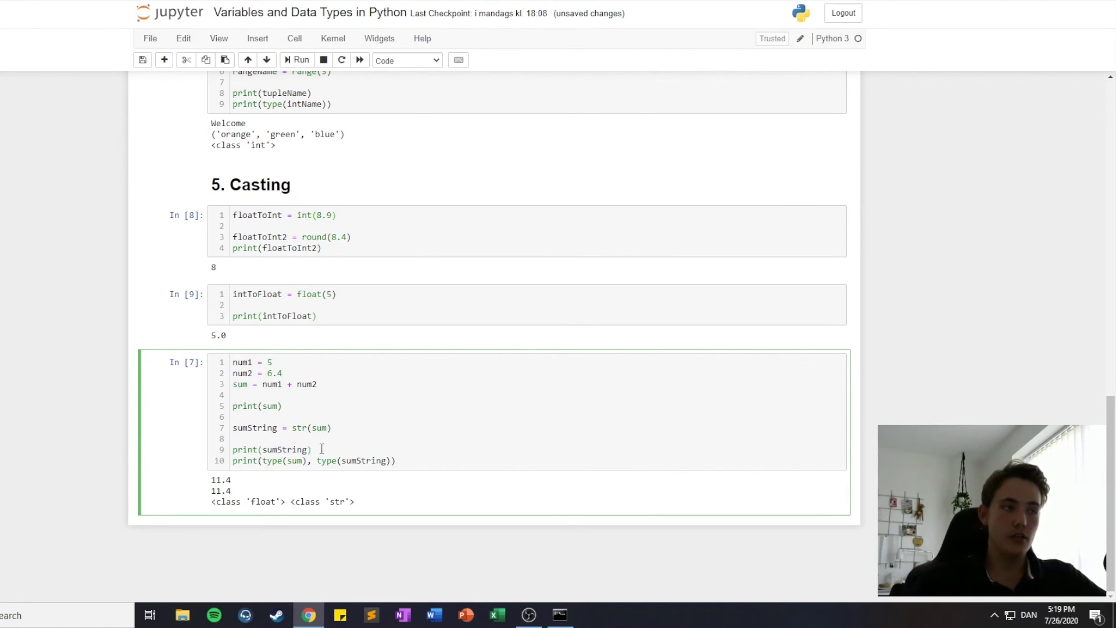
left_click(235, 405)
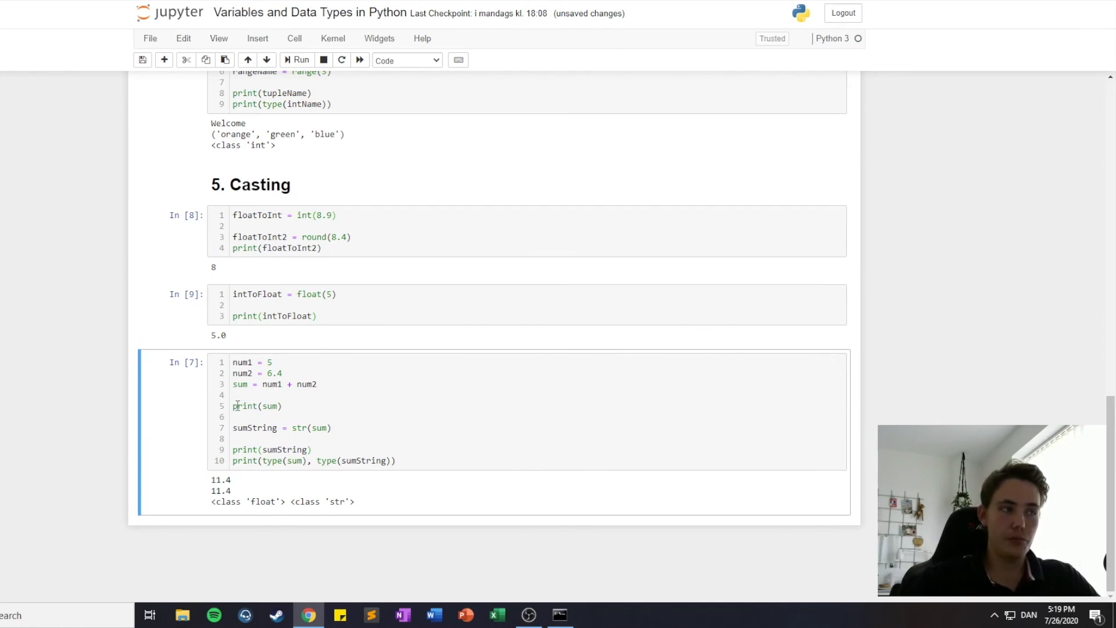
double_click(288, 383)
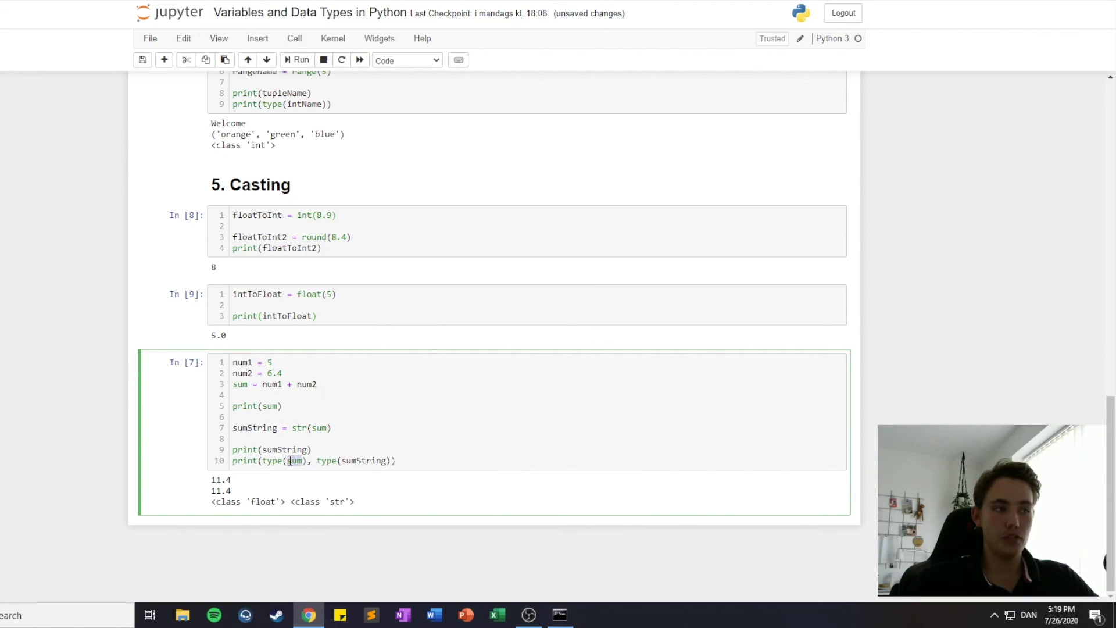
Review the sum/sumString casting cell and its 11.4, class float and class str outputs
double_click(246, 501)
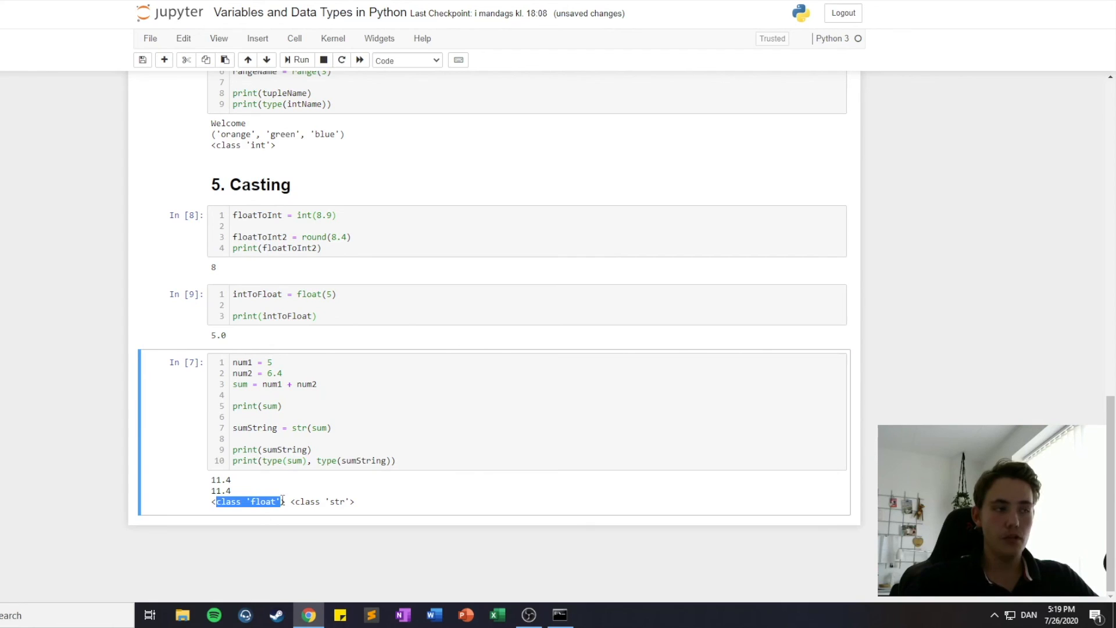
left_click(344, 461)
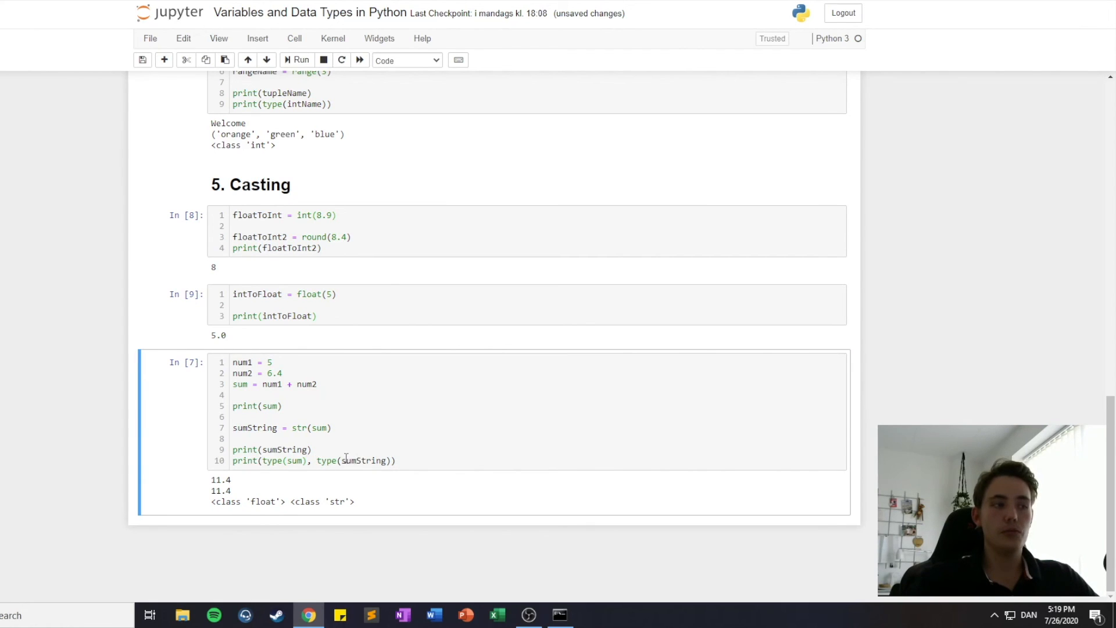
double_click(317, 428)
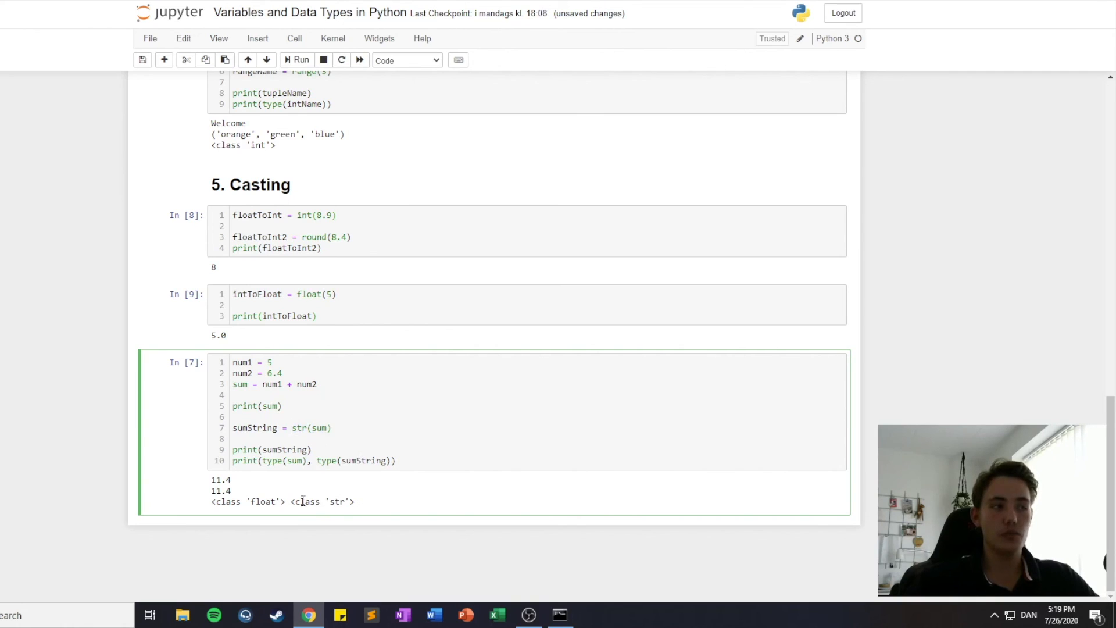
double_click(323, 501)
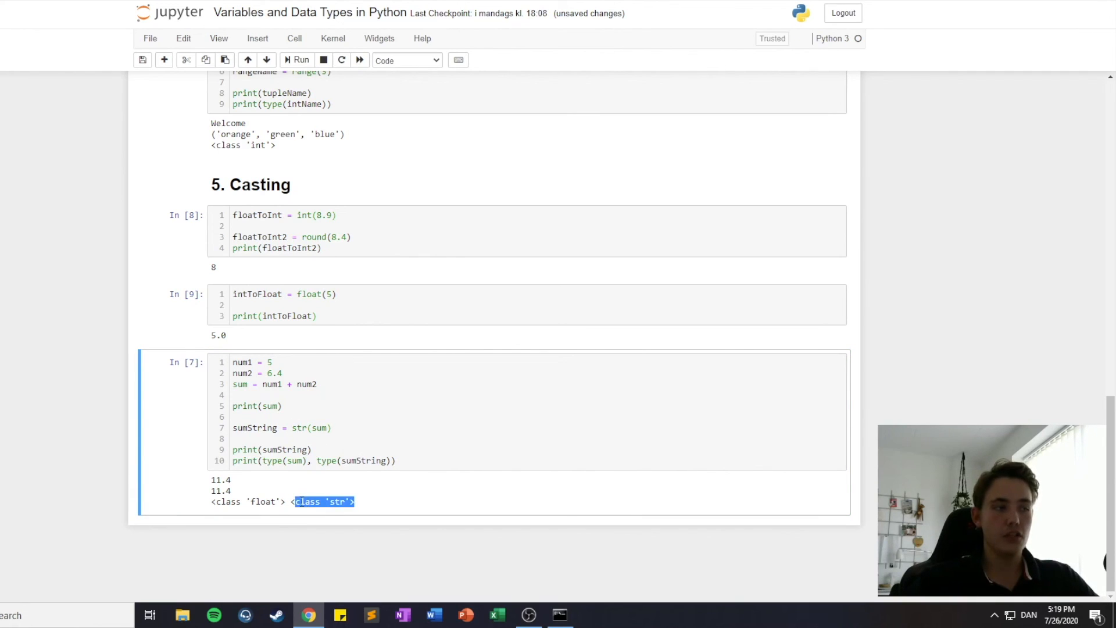
left_click(246, 501)
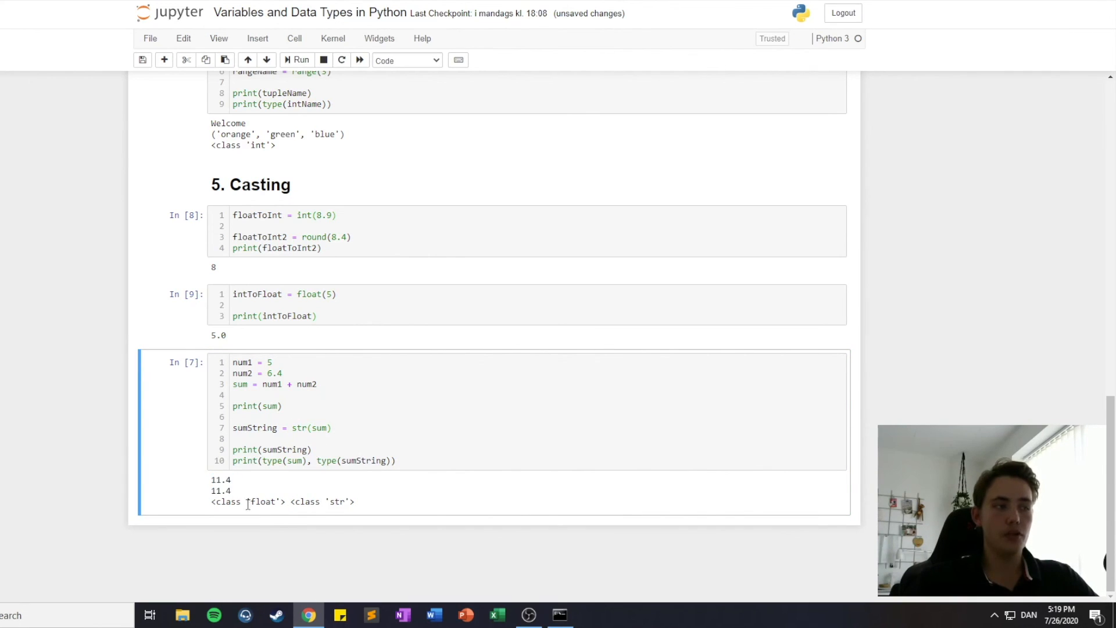
triple_click(281, 501)
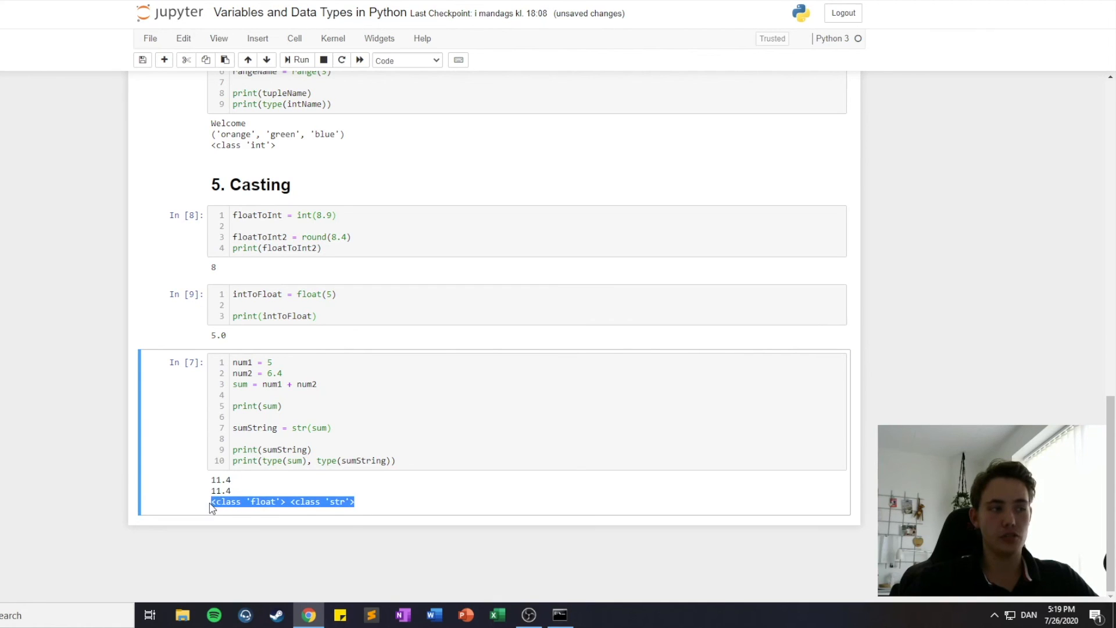
left_click(282, 501)
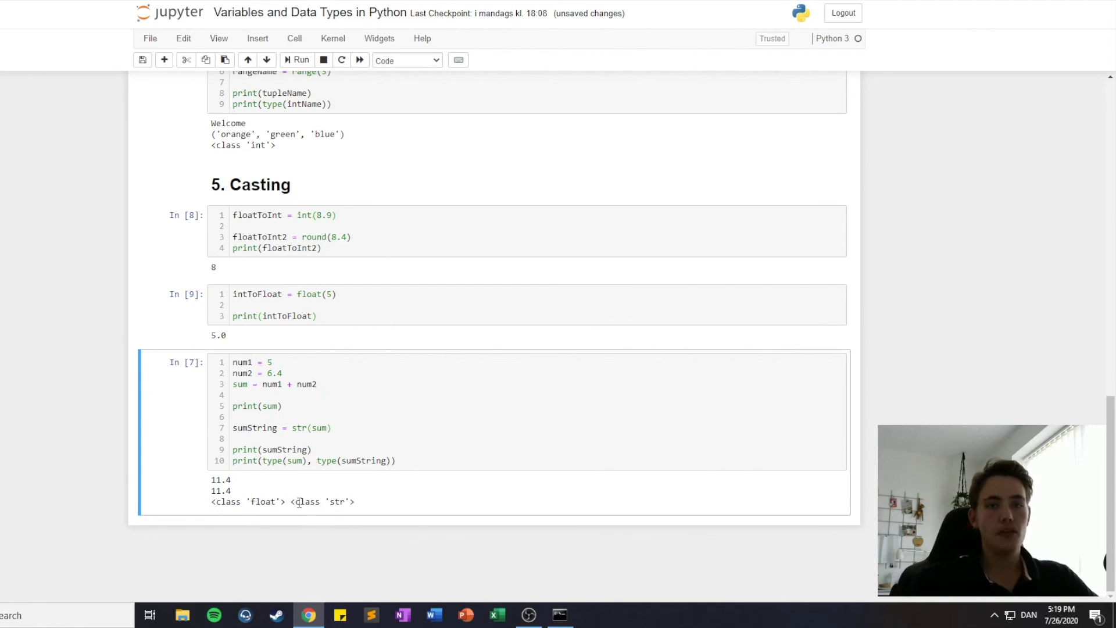
scroll("up", 3)
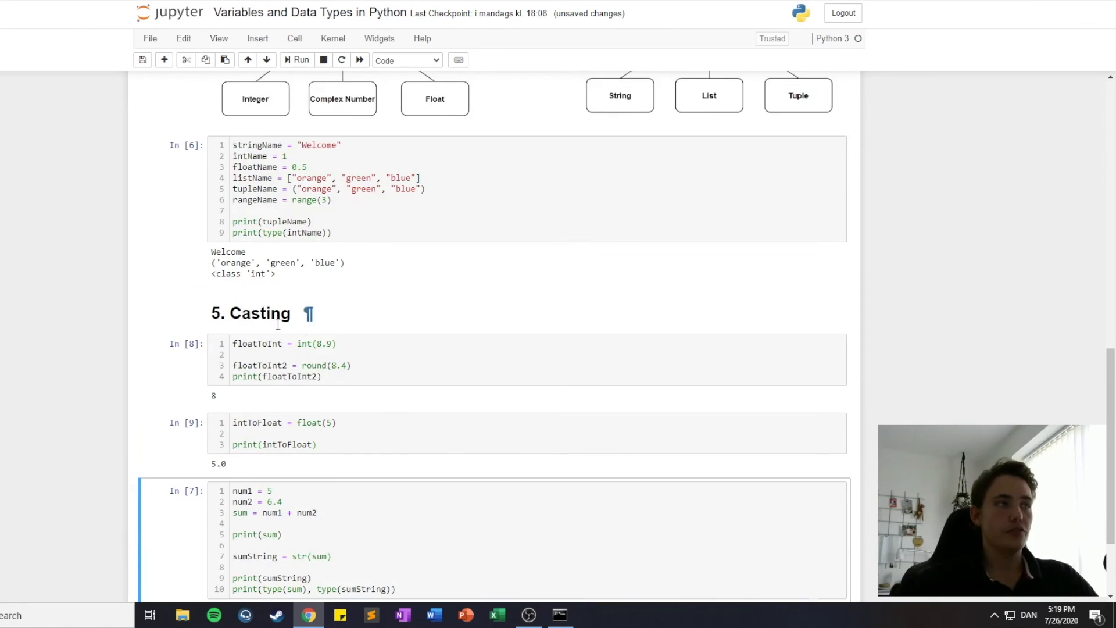
scroll("up", 3)
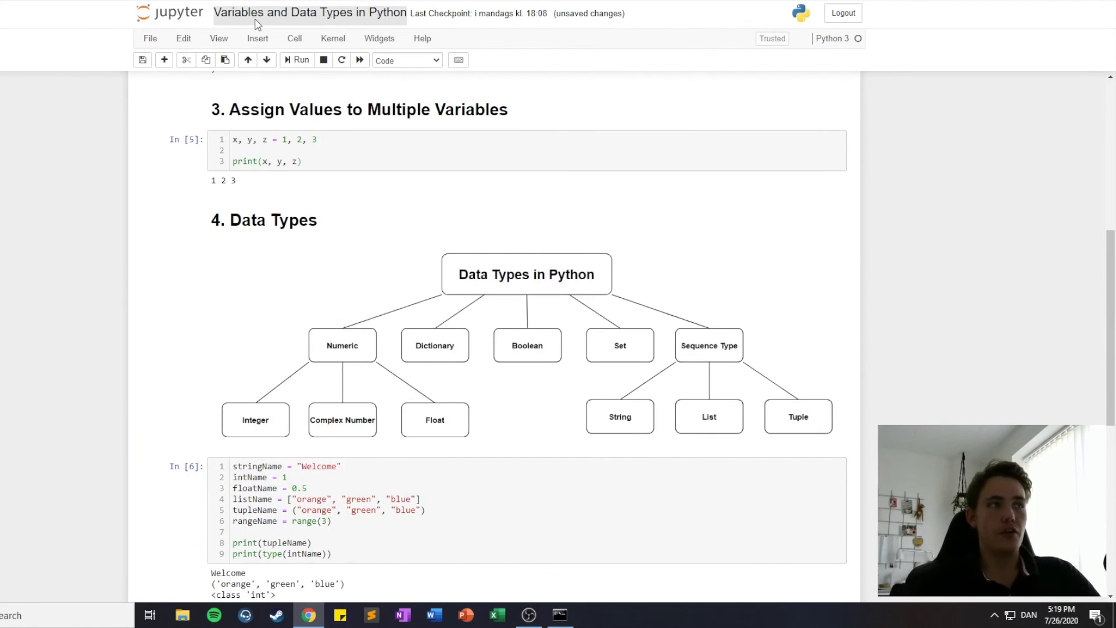
scroll("up", 3)
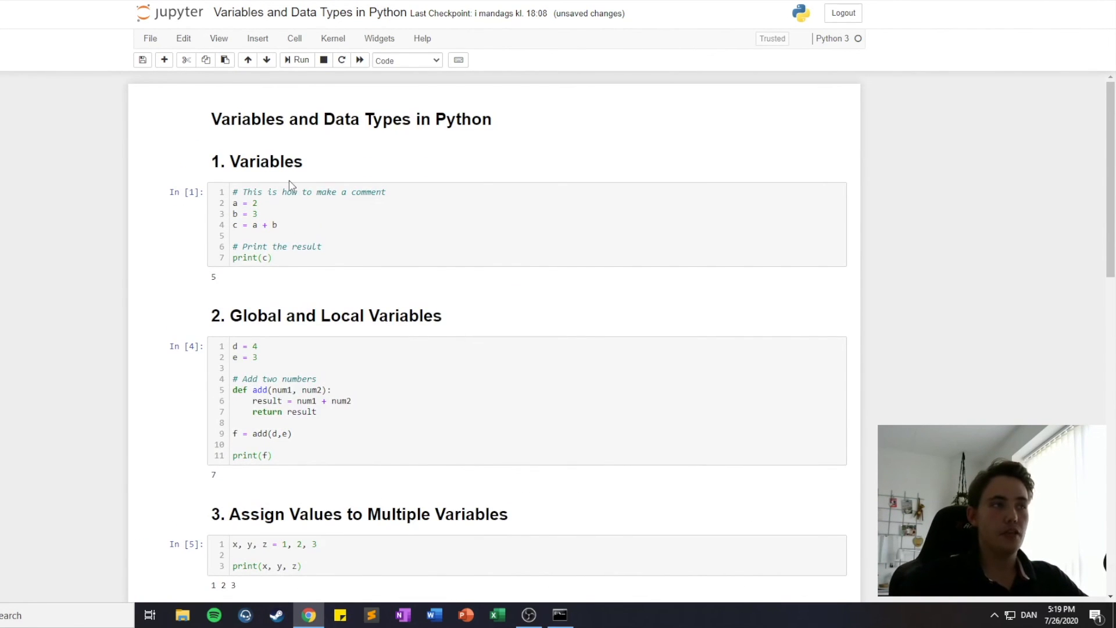
scroll("down", 3)
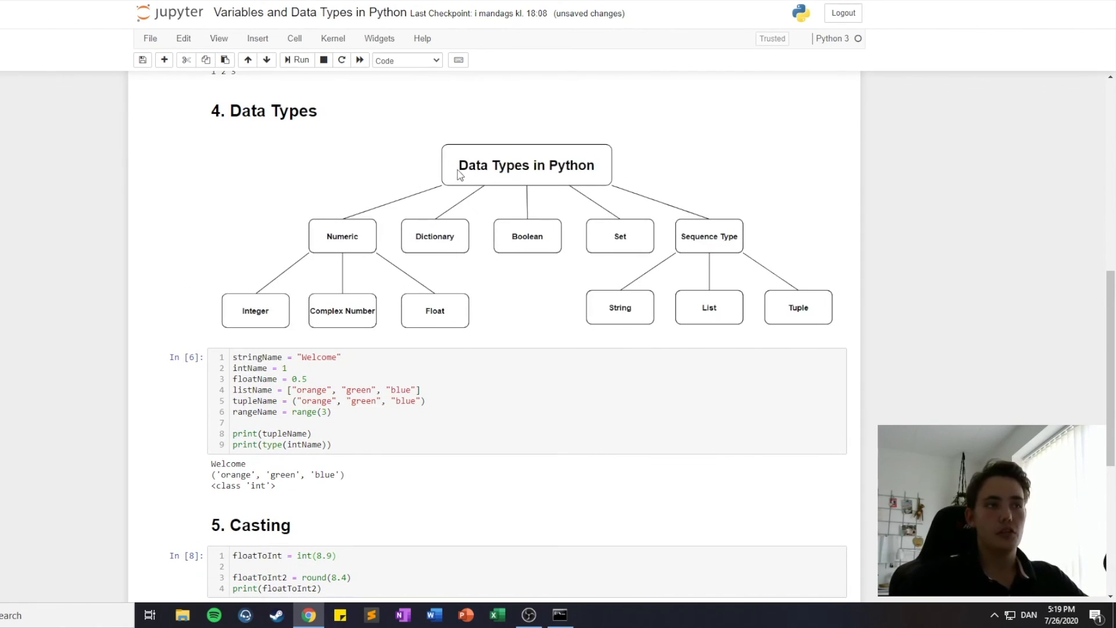
mouse_move(608, 255)
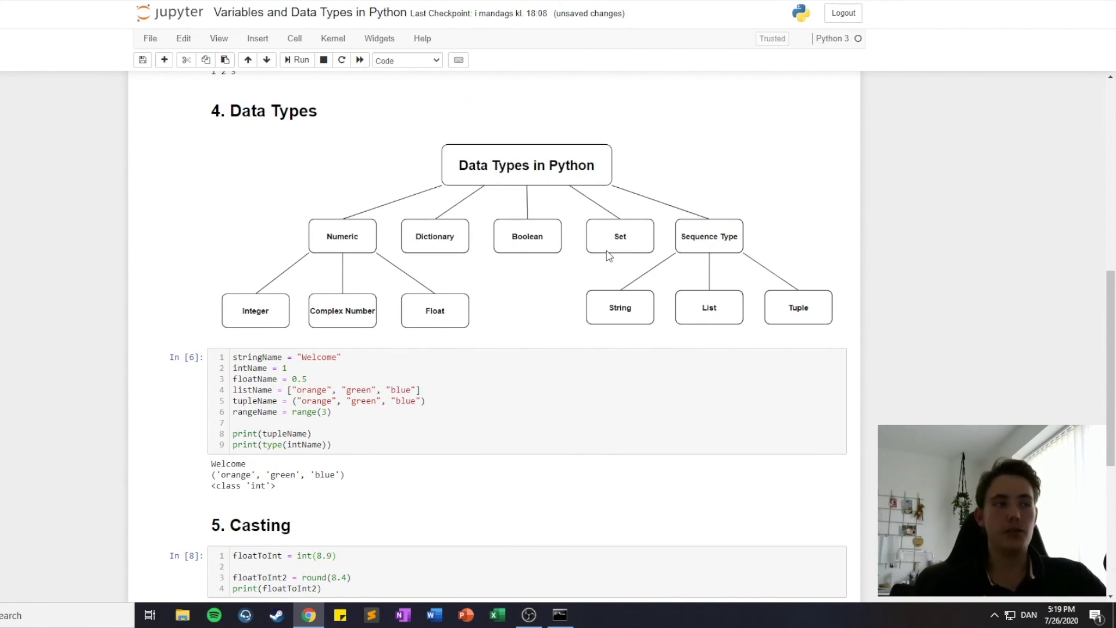